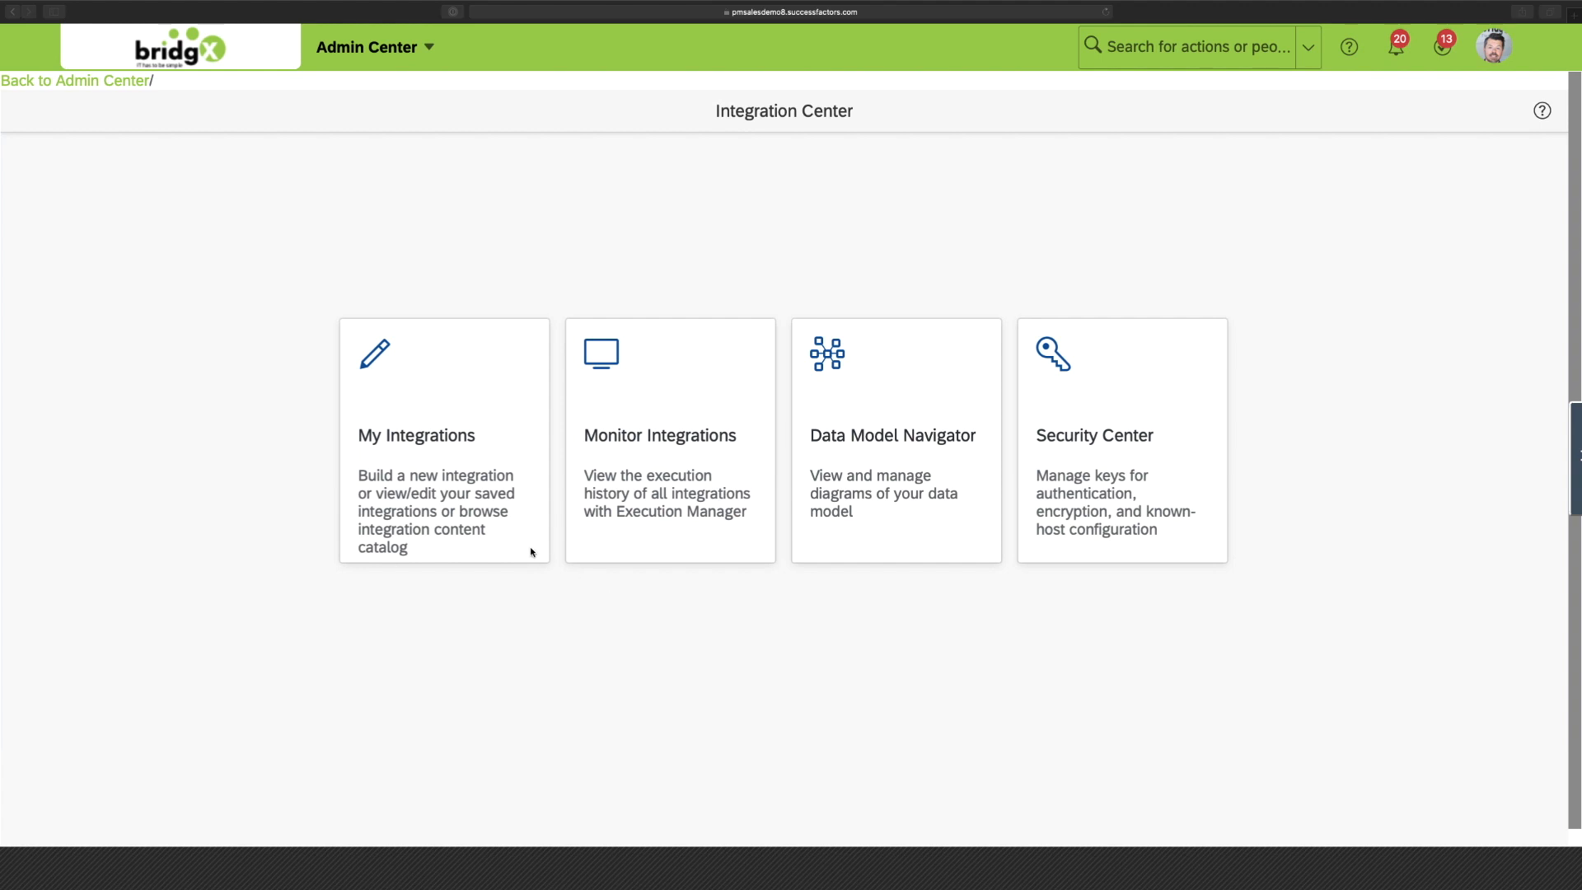
{"action": "mouse_move", "coordinate": [677, 508]}
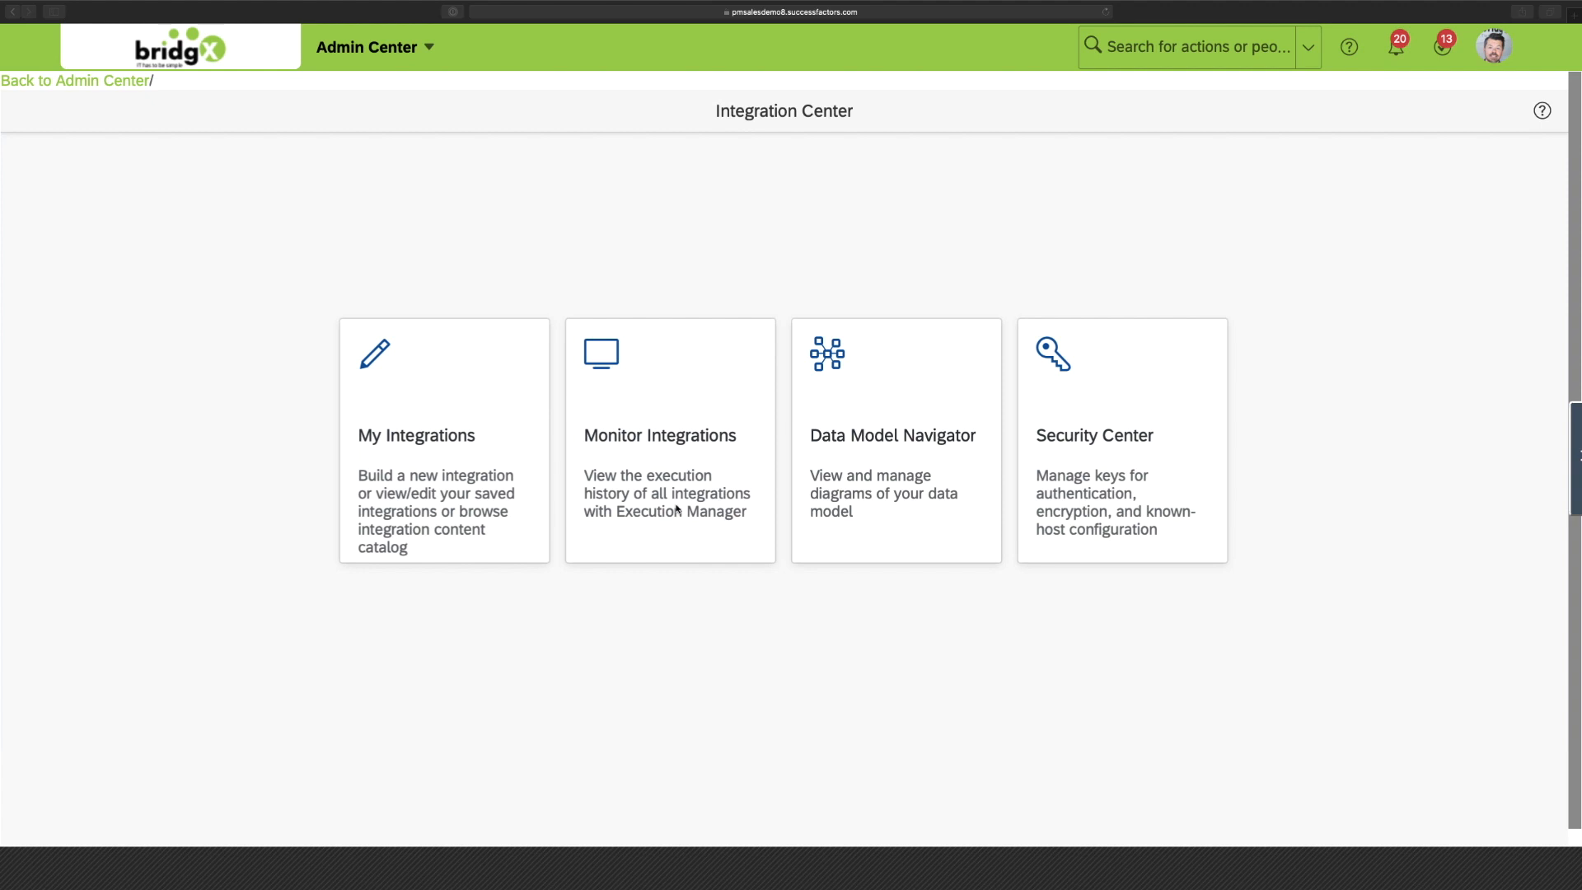
{"action": "mouse_move", "coordinate": [883, 508]}
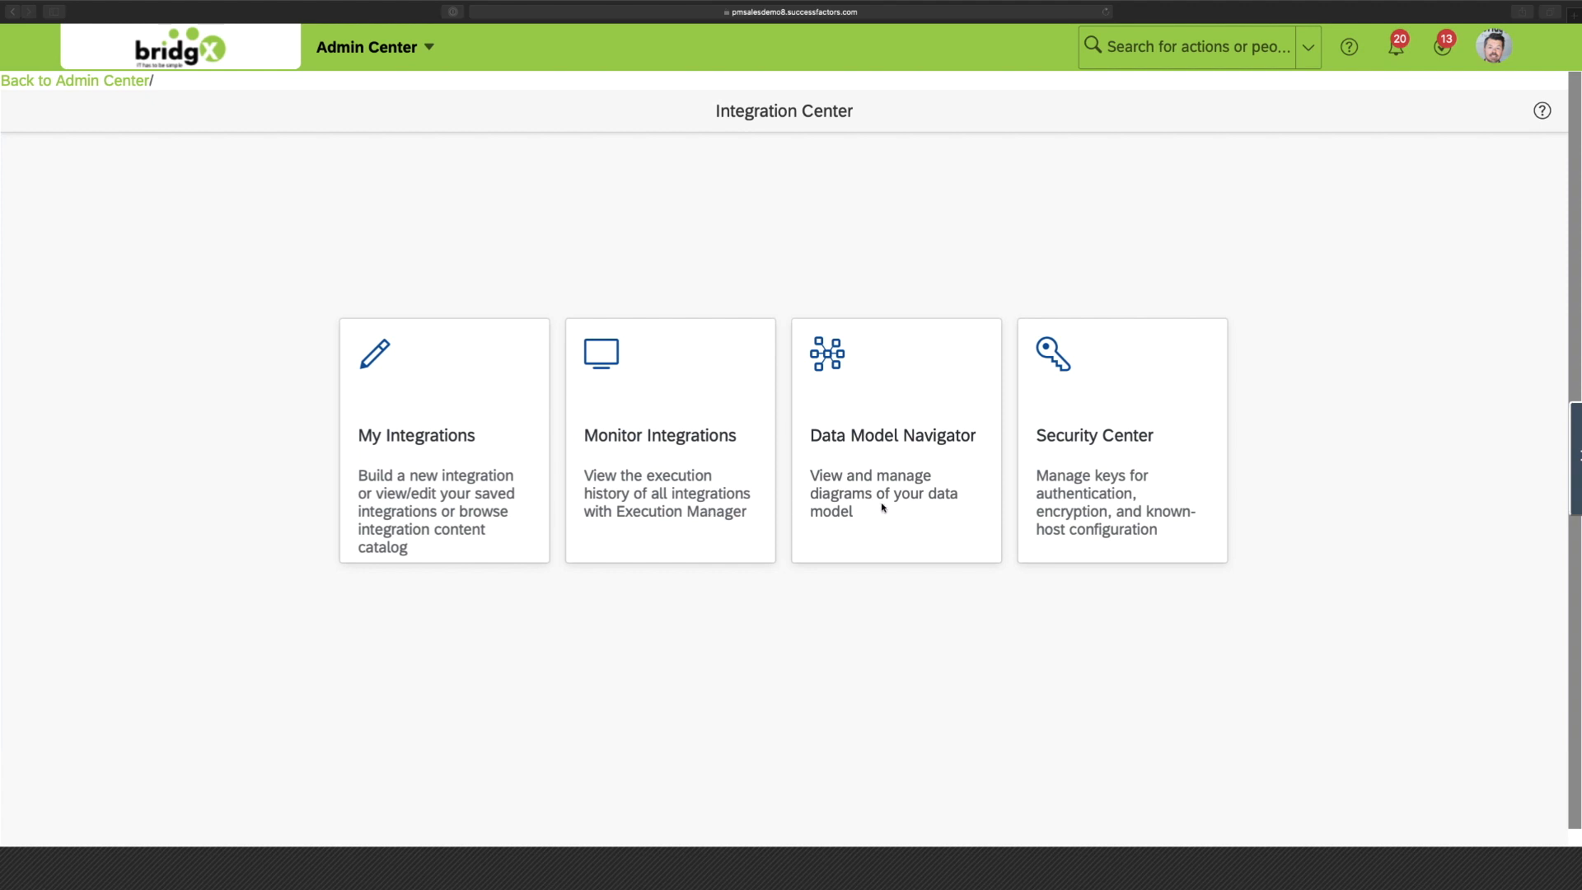
{"action": "mouse_move", "coordinate": [1114, 503]}
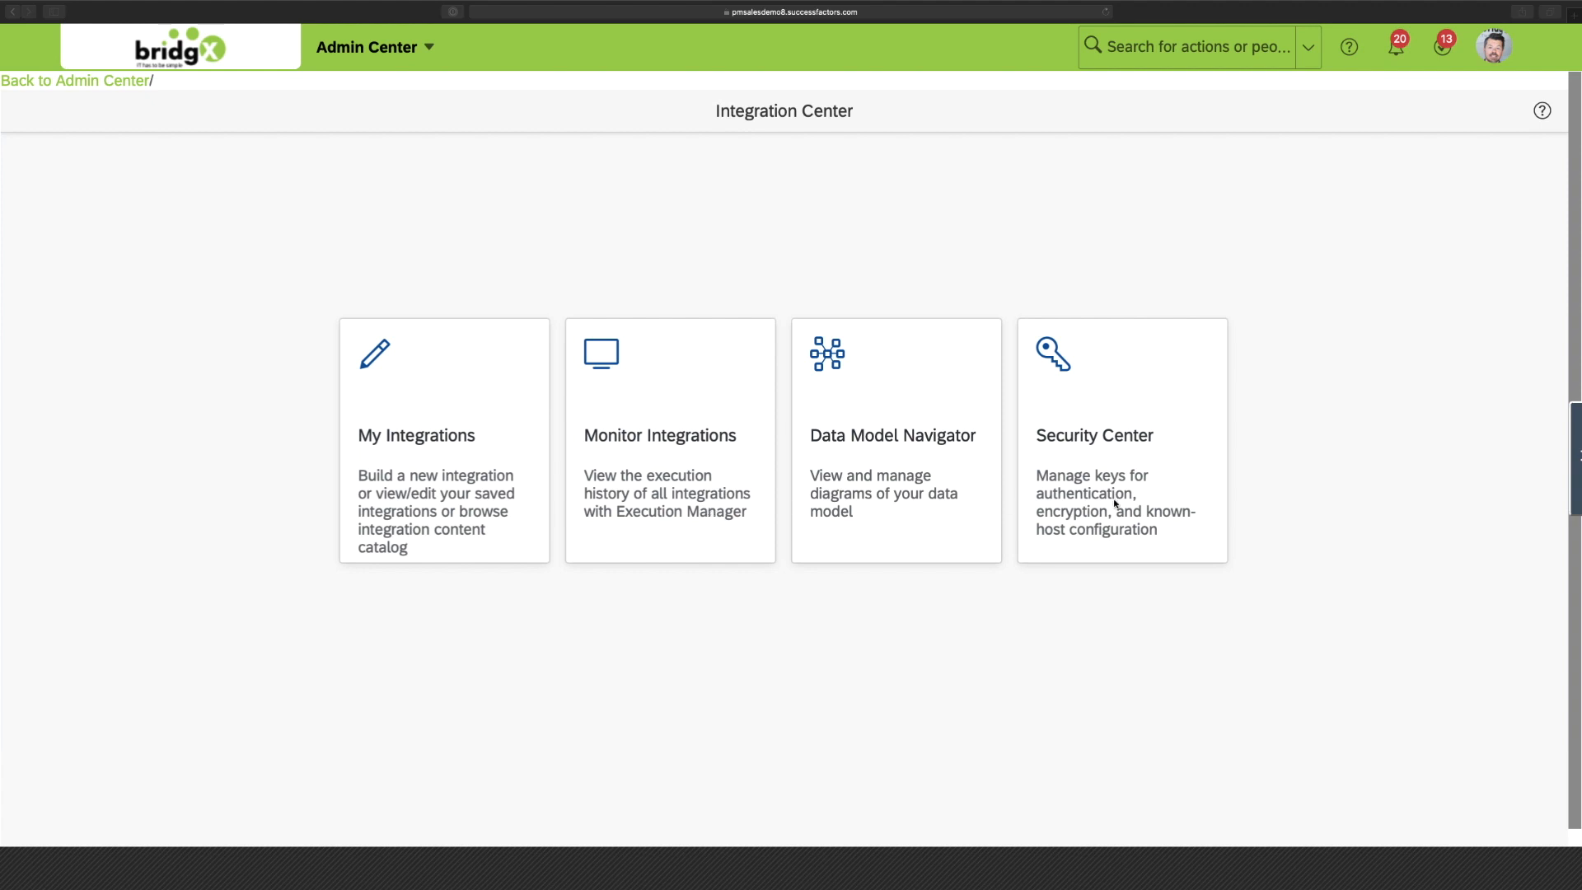
{"action": "mouse_move", "coordinate": [812, 637]}
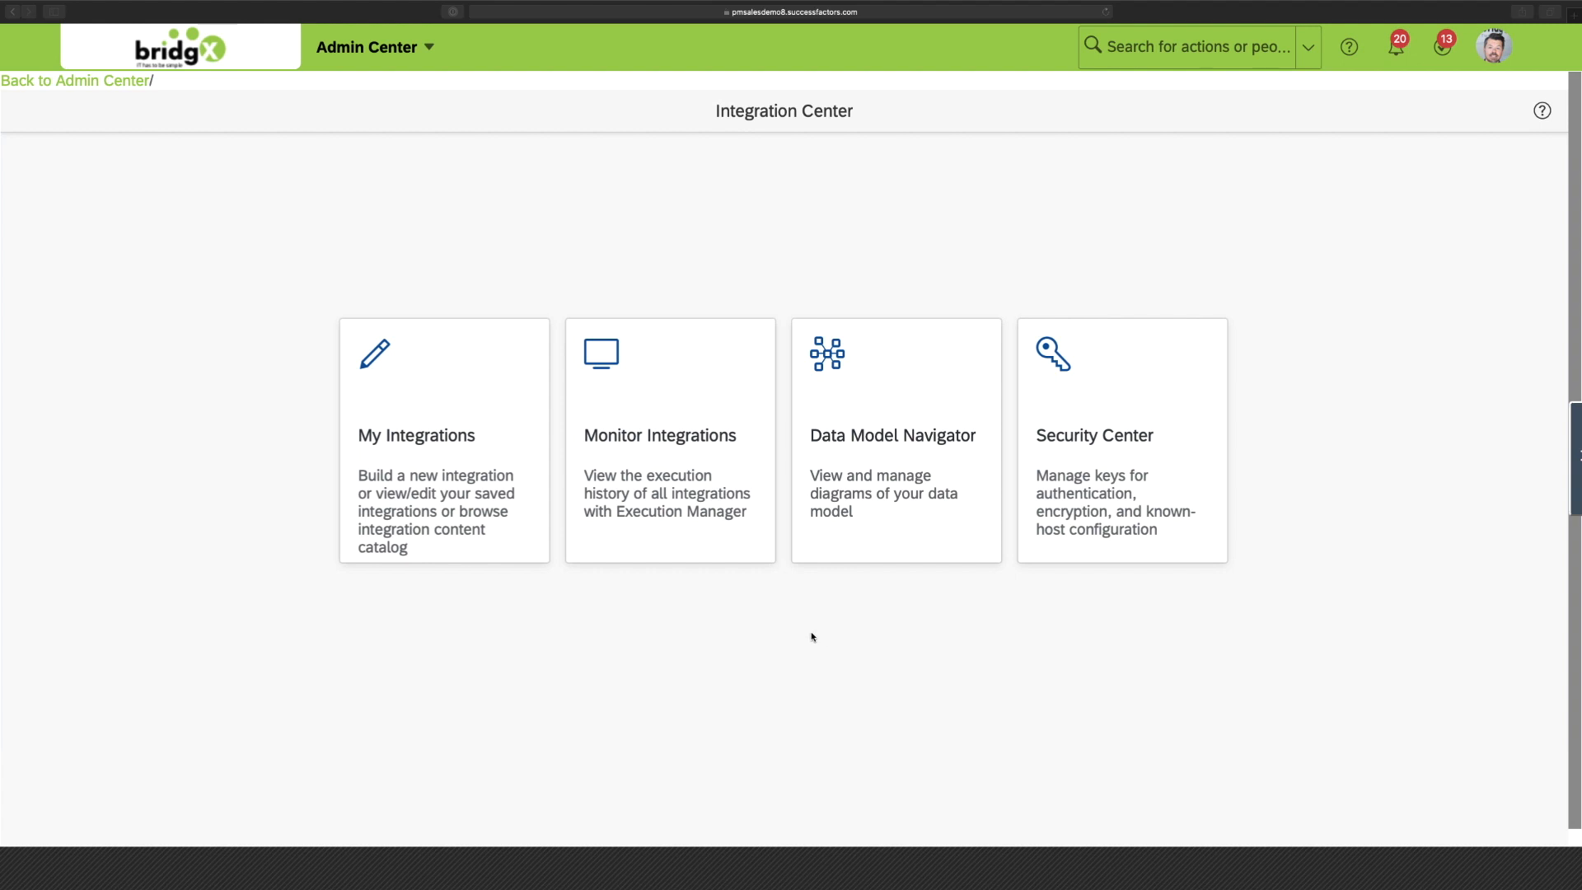
{"action": "mouse_move", "coordinate": [571, 494]}
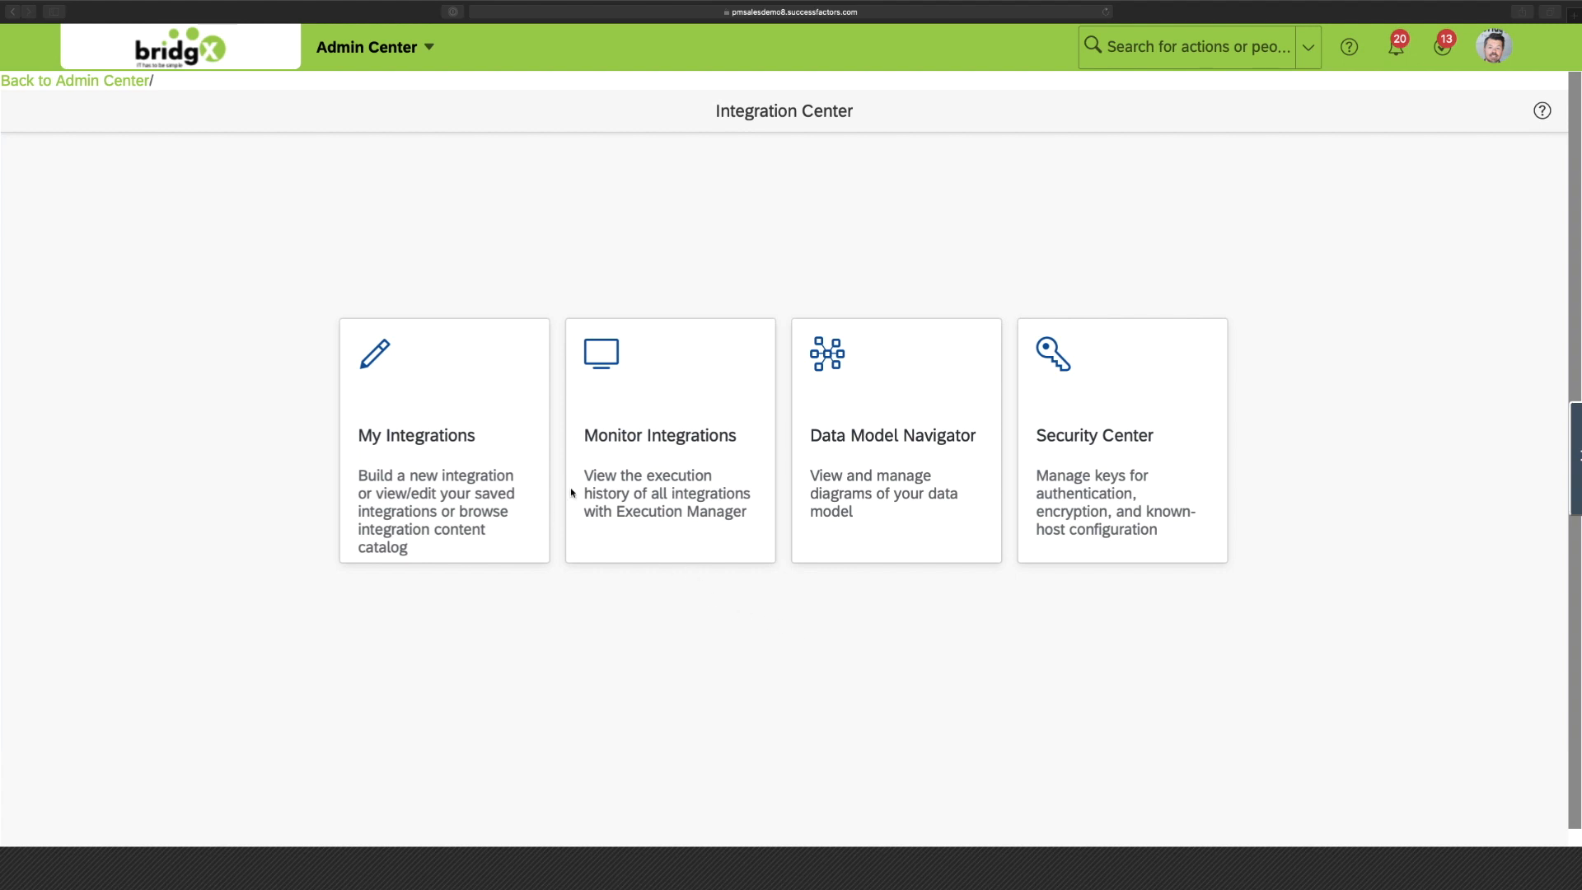
{"action": "mouse_move", "coordinate": [542, 611]}
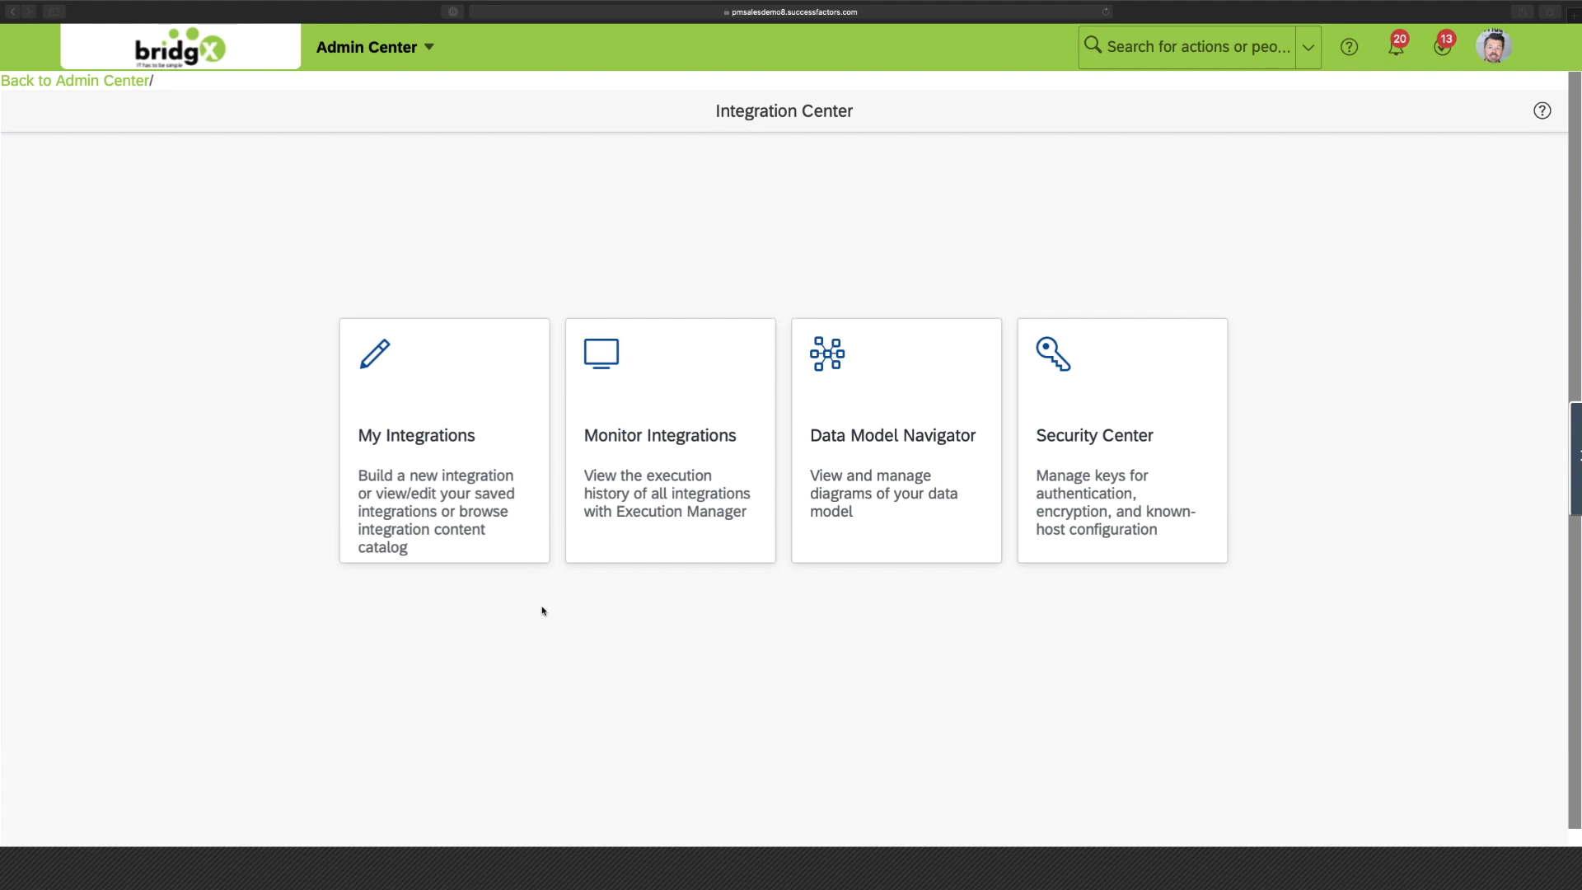
- Open My Integrations to list the 23 saved integrations with modification and execution details
{"action": "left_click", "coordinate": [481, 432]}
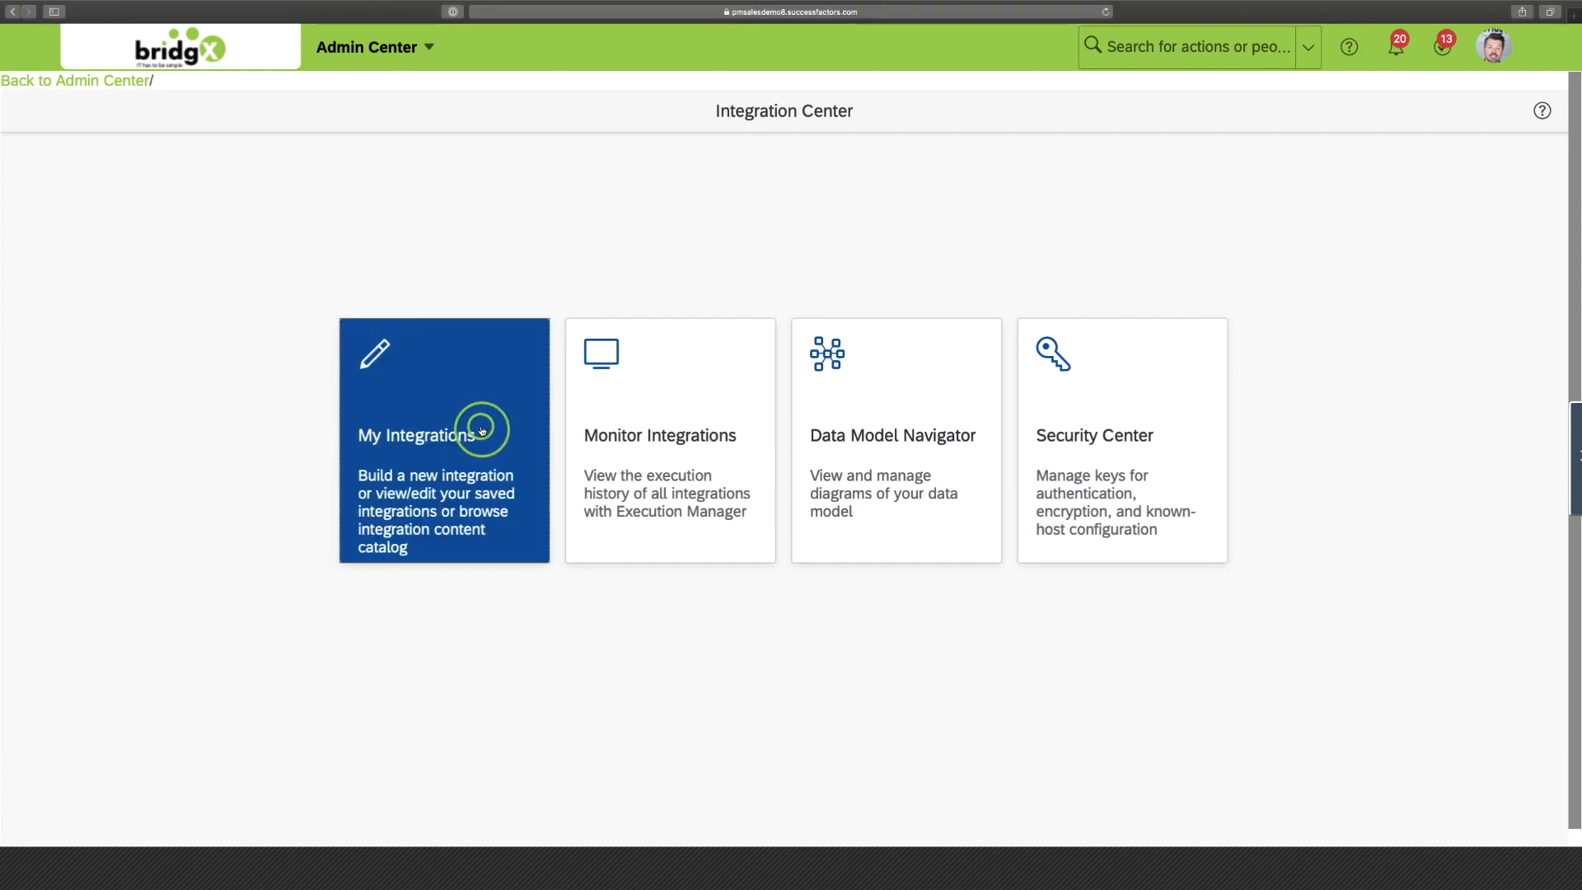
{"action": "left_click", "coordinate": [480, 430]}
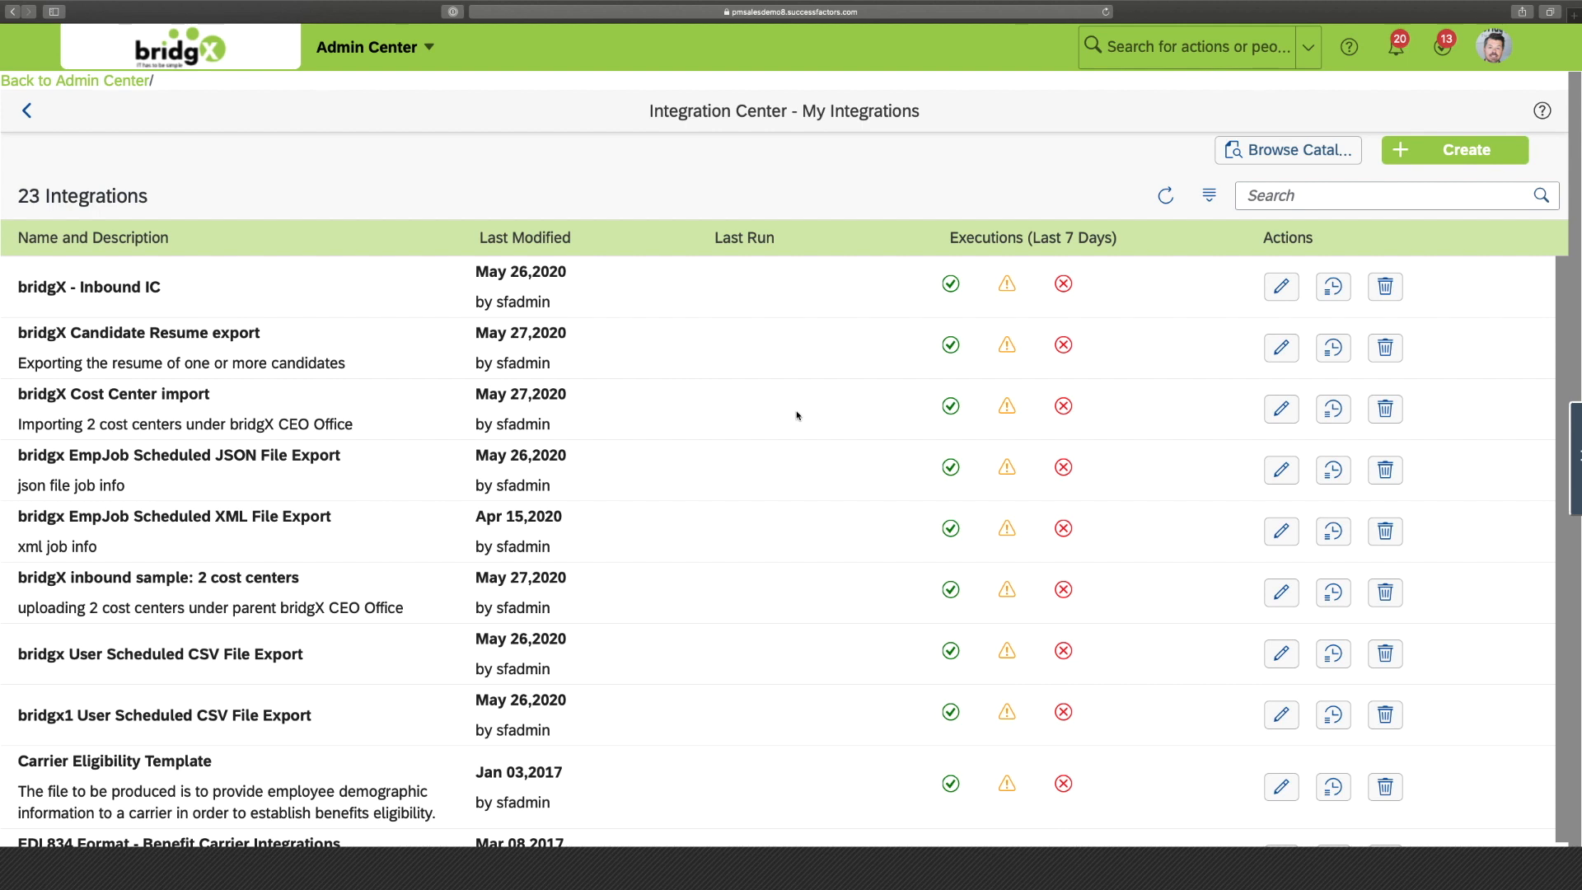
{"action": "mouse_move", "coordinate": [805, 410]}
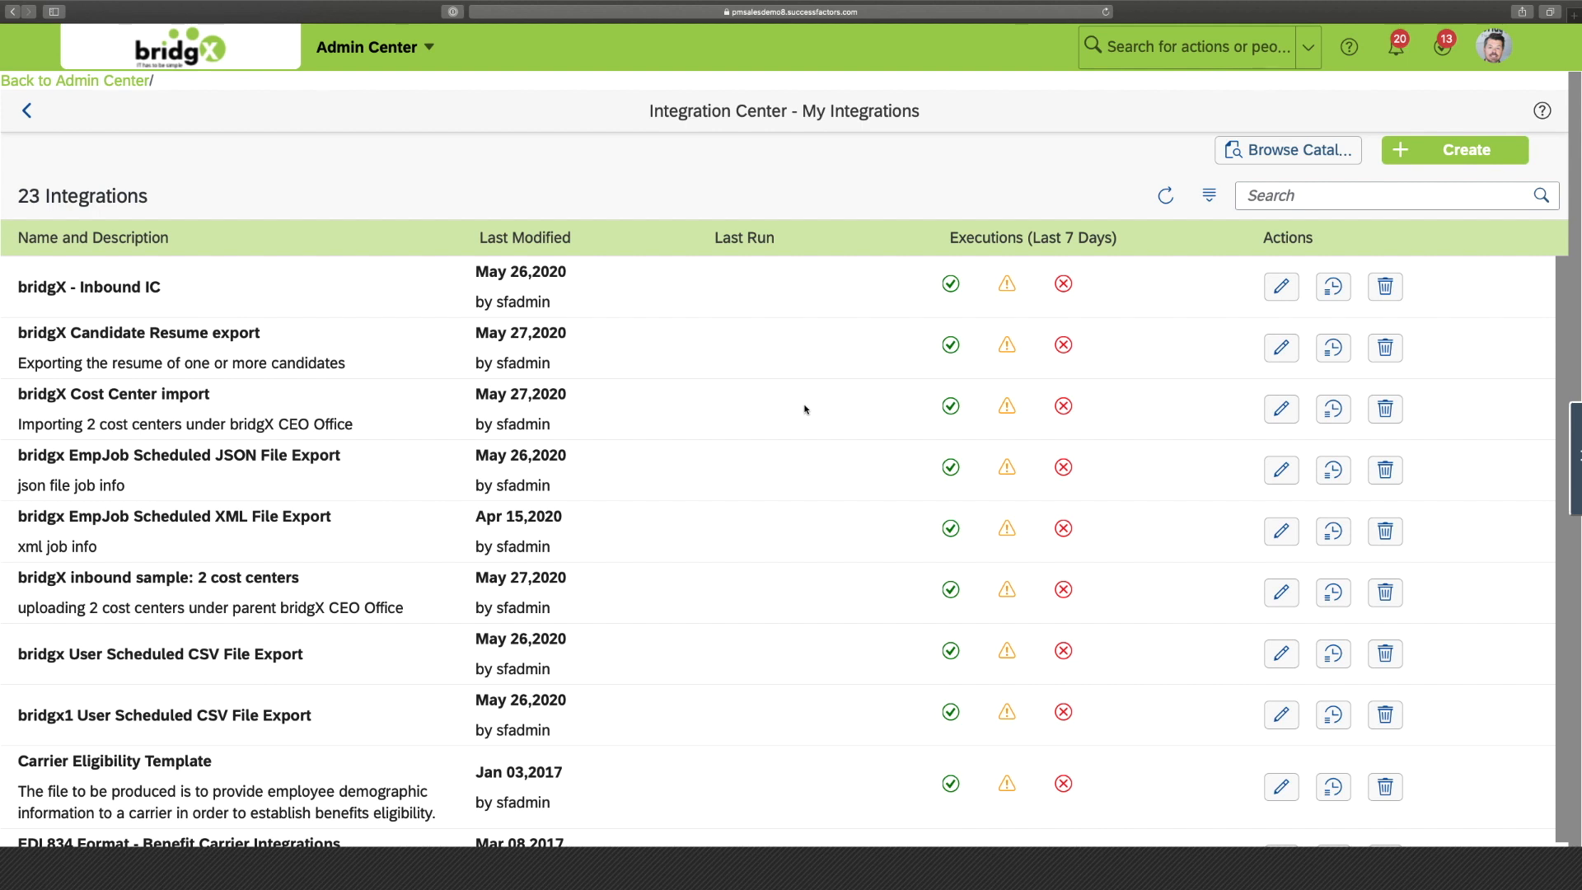
{"action": "mouse_move", "coordinate": [1446, 157]}
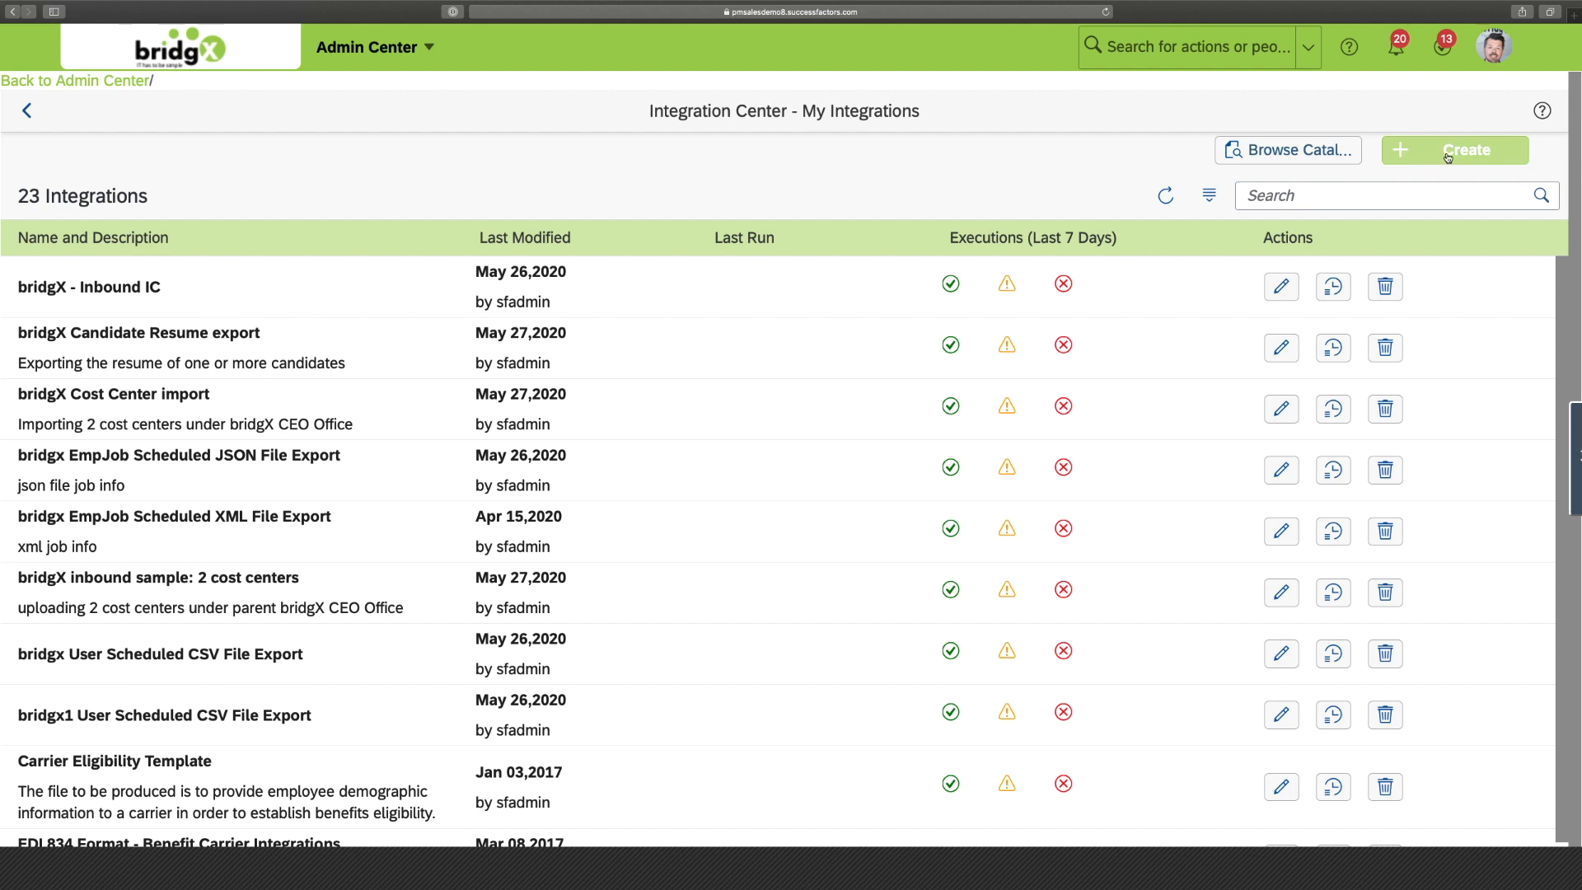
{"action": "left_click", "coordinate": [1454, 150]}
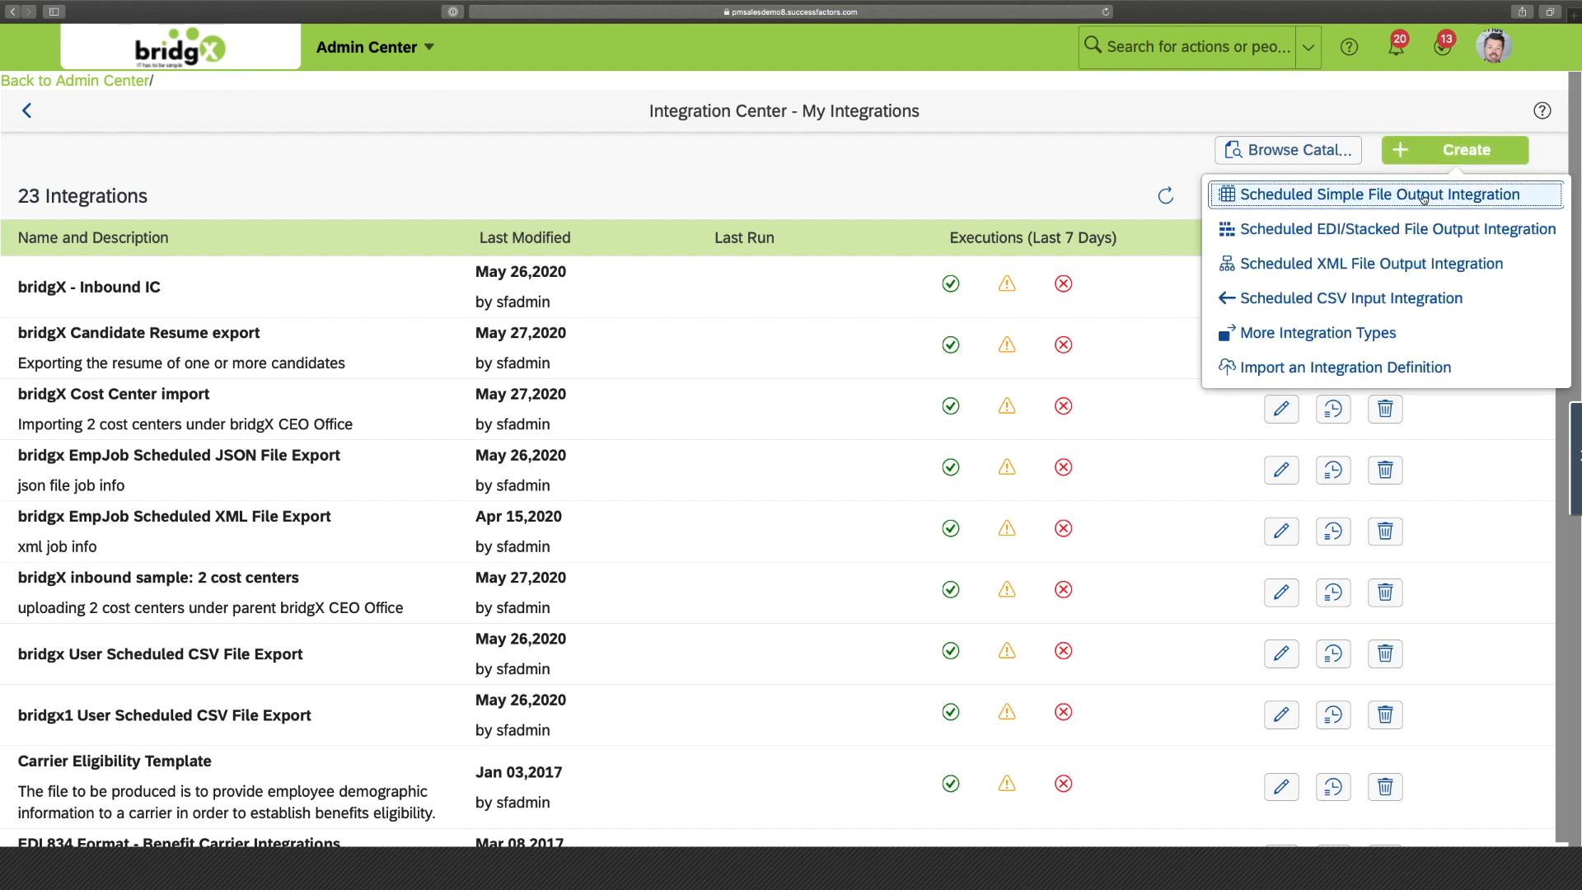
{"action": "mouse_move", "coordinate": [1423, 196]}
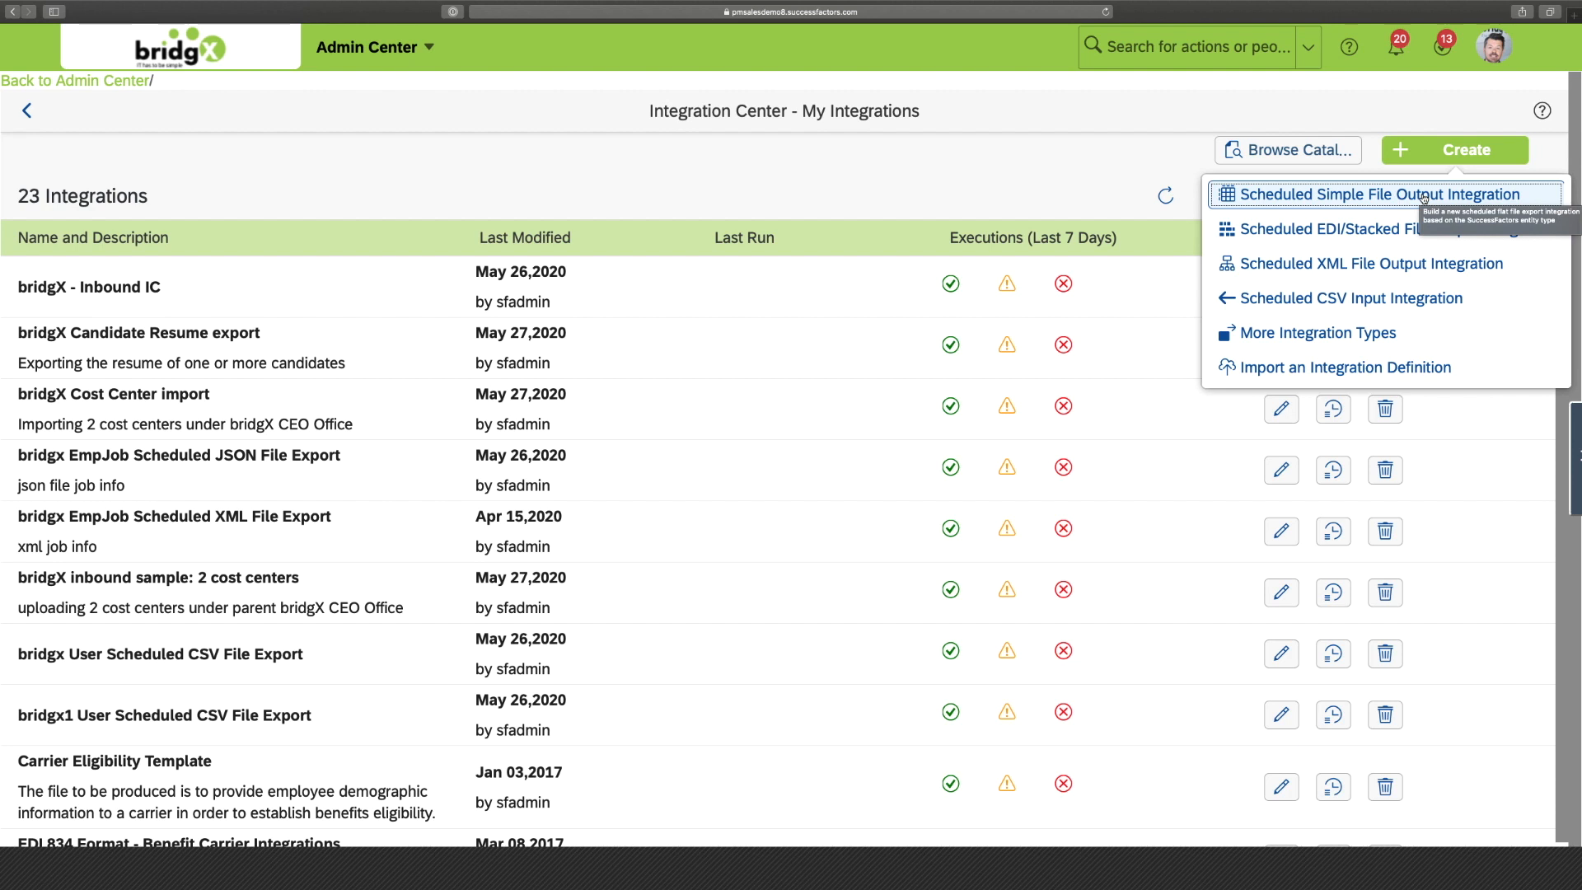
{"action": "mouse_move", "coordinate": [1401, 263]}
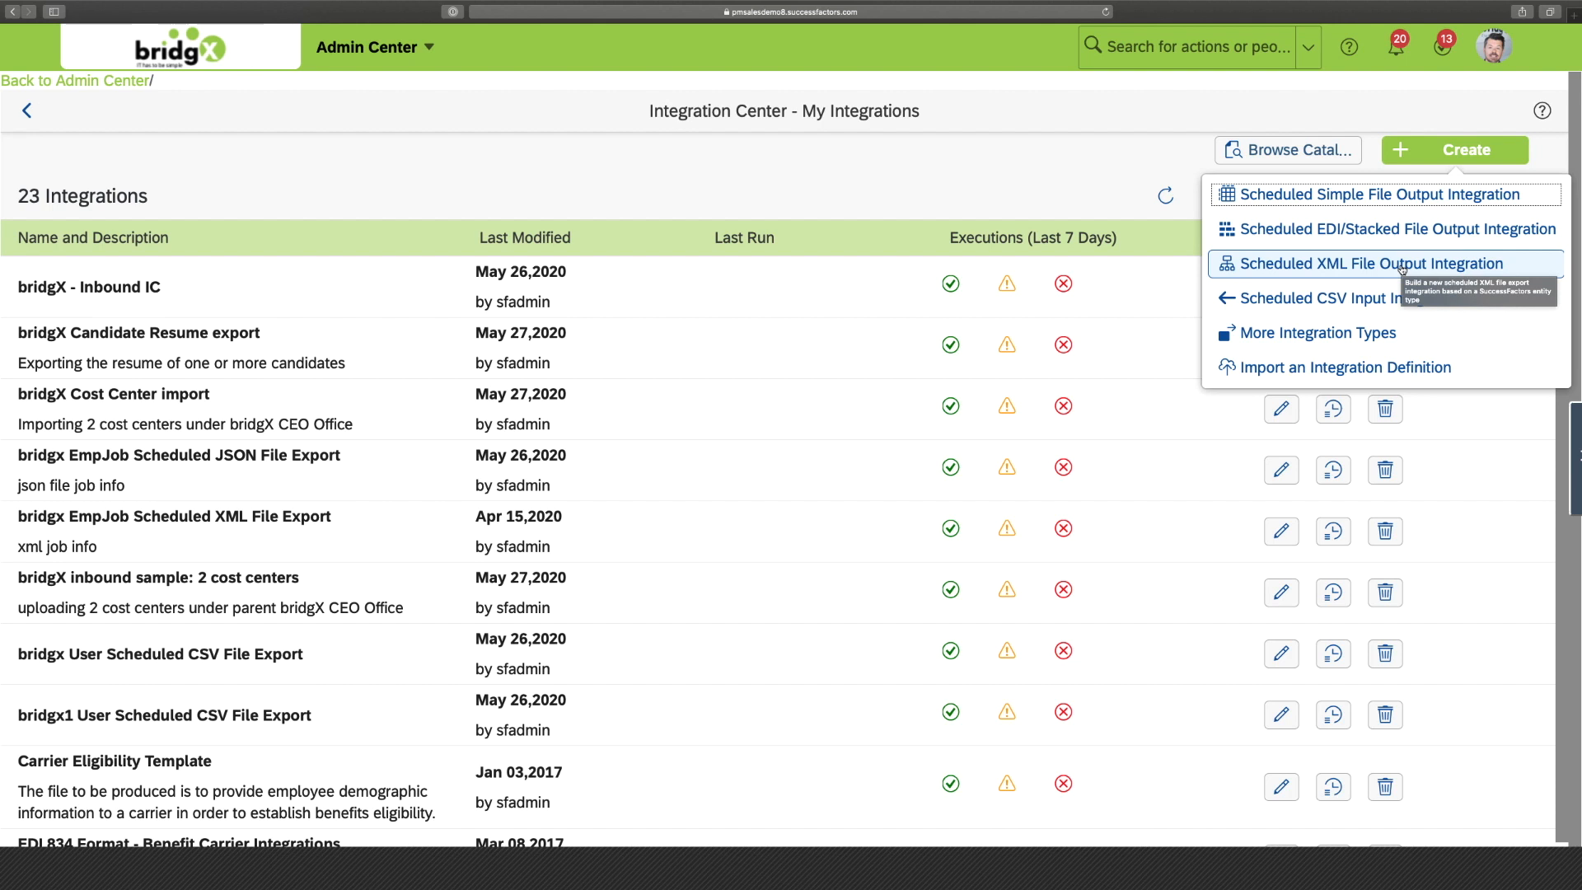
{"action": "mouse_move", "coordinate": [1414, 229]}
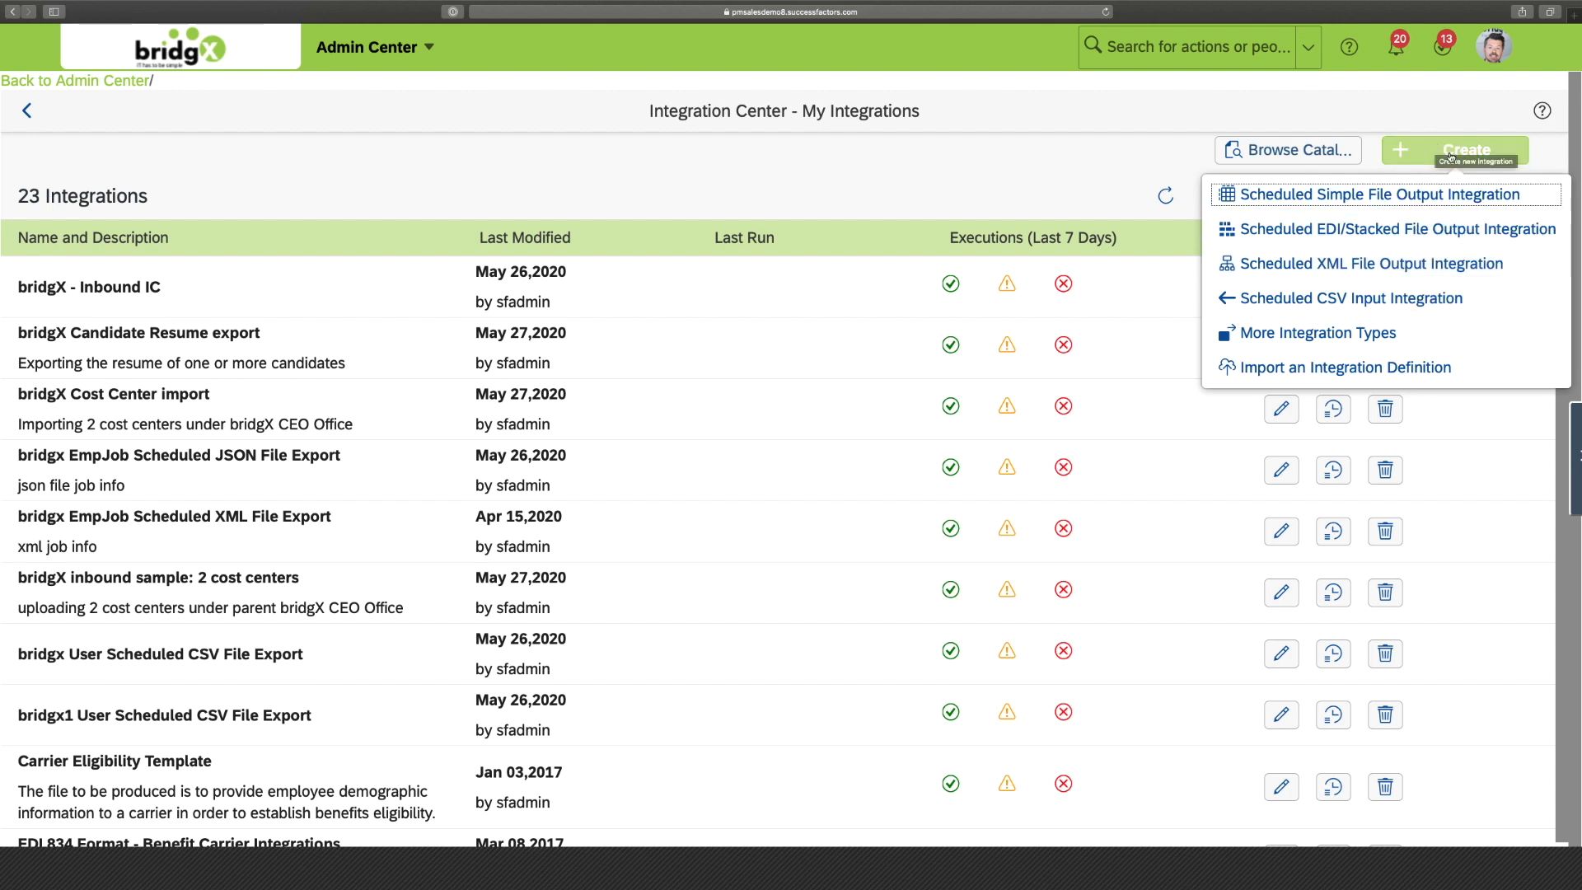
{"action": "left_click", "coordinate": [1123, 156]}
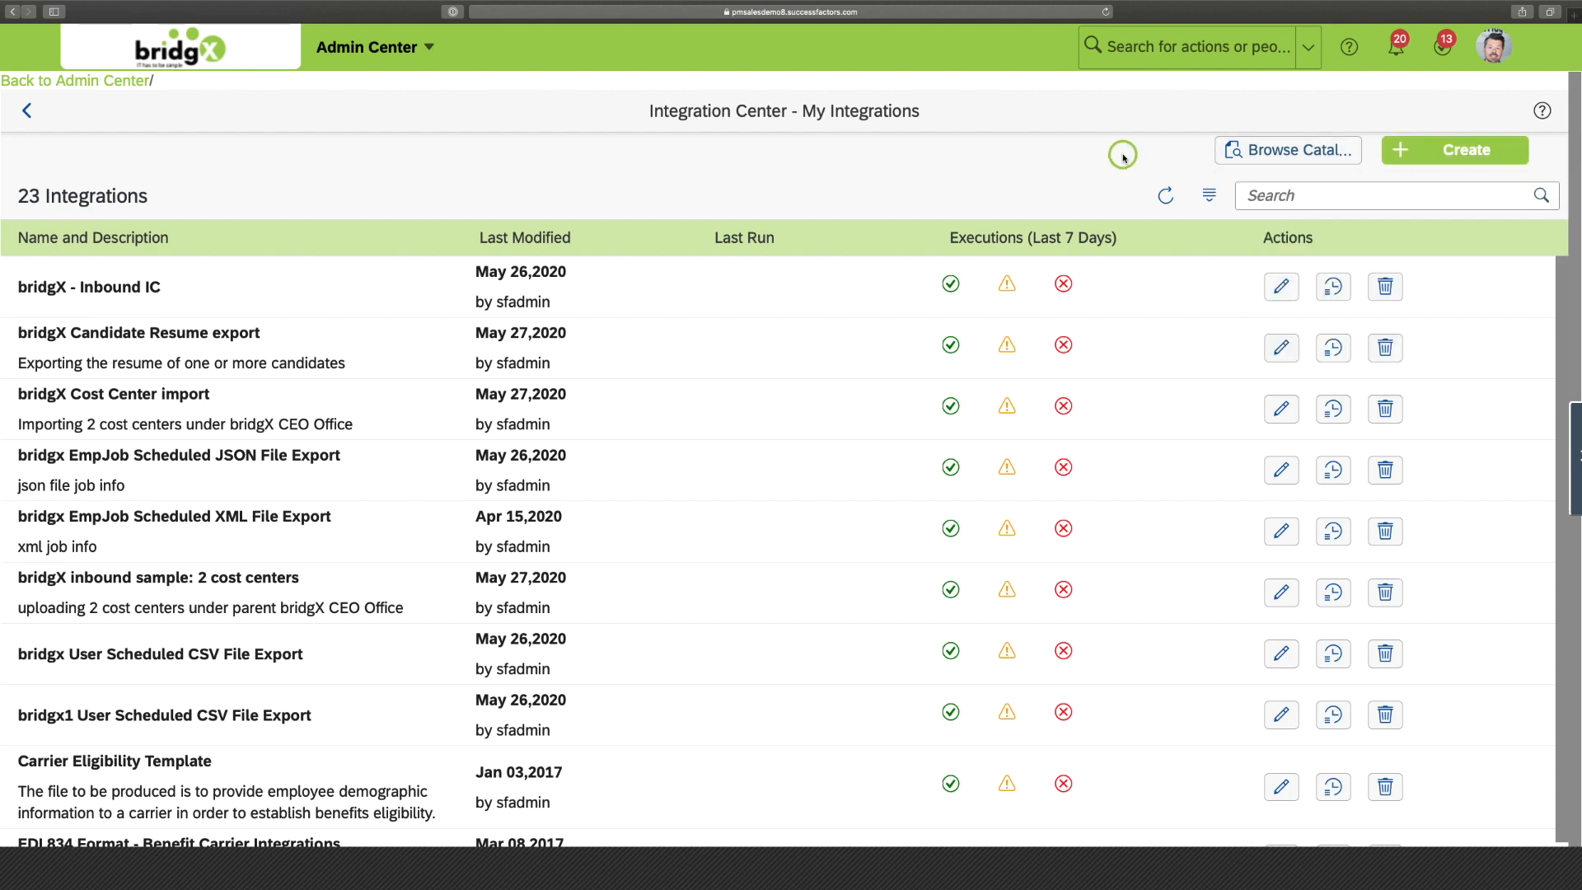
{"action": "mouse_move", "coordinate": [1289, 154]}
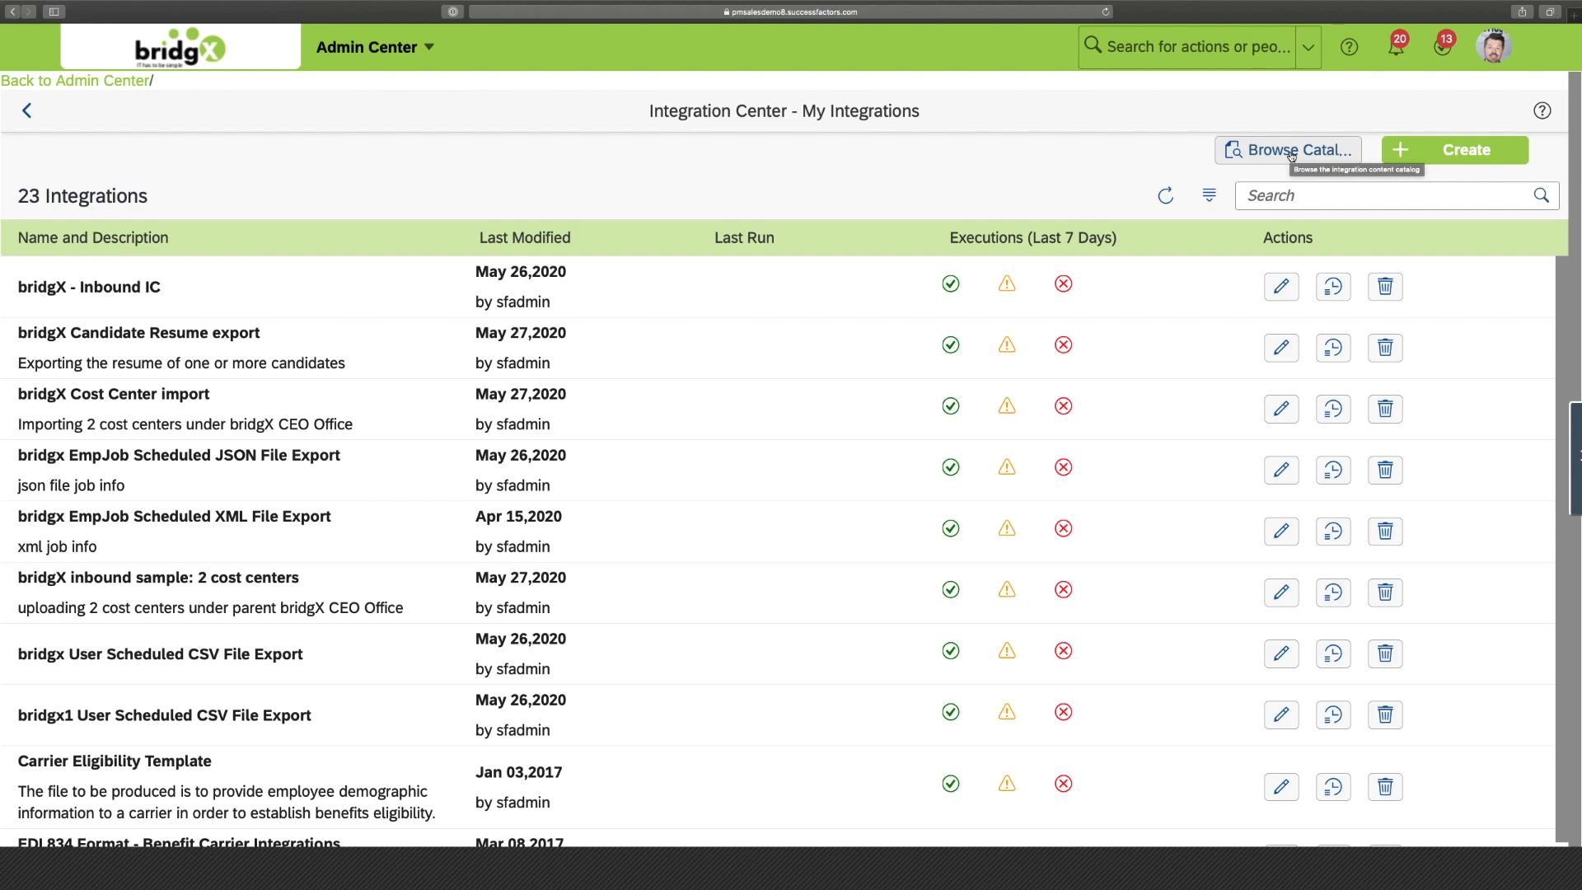
- Browse the API Business Hub catalog of Integration Center definition templates and focus its search box
{"action": "left_click", "coordinate": [1288, 150]}
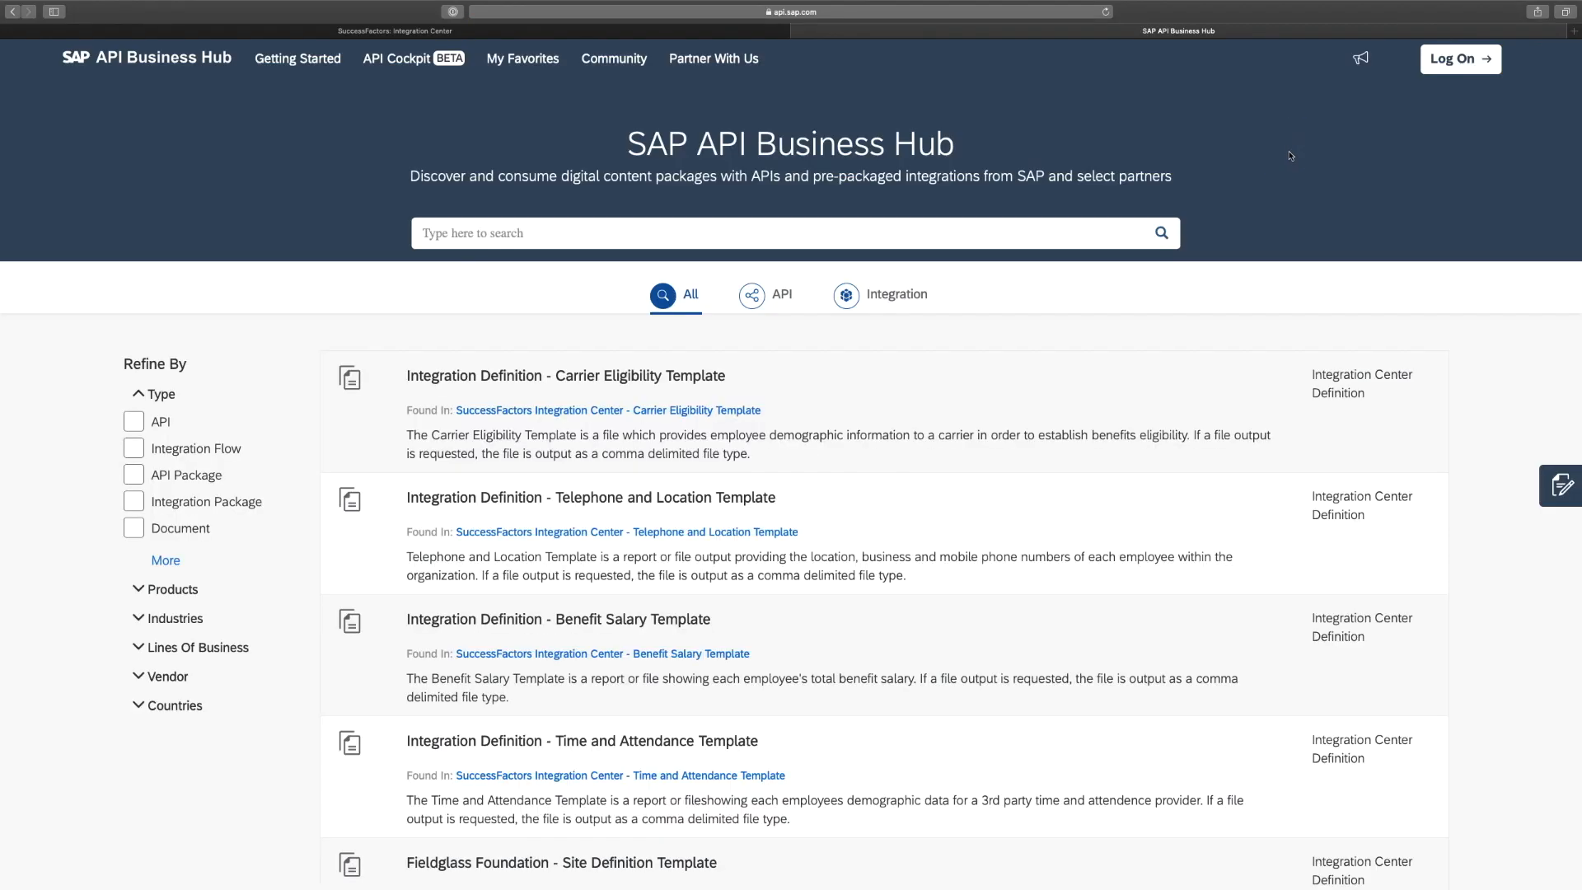
{"action": "mouse_move", "coordinate": [1133, 169]}
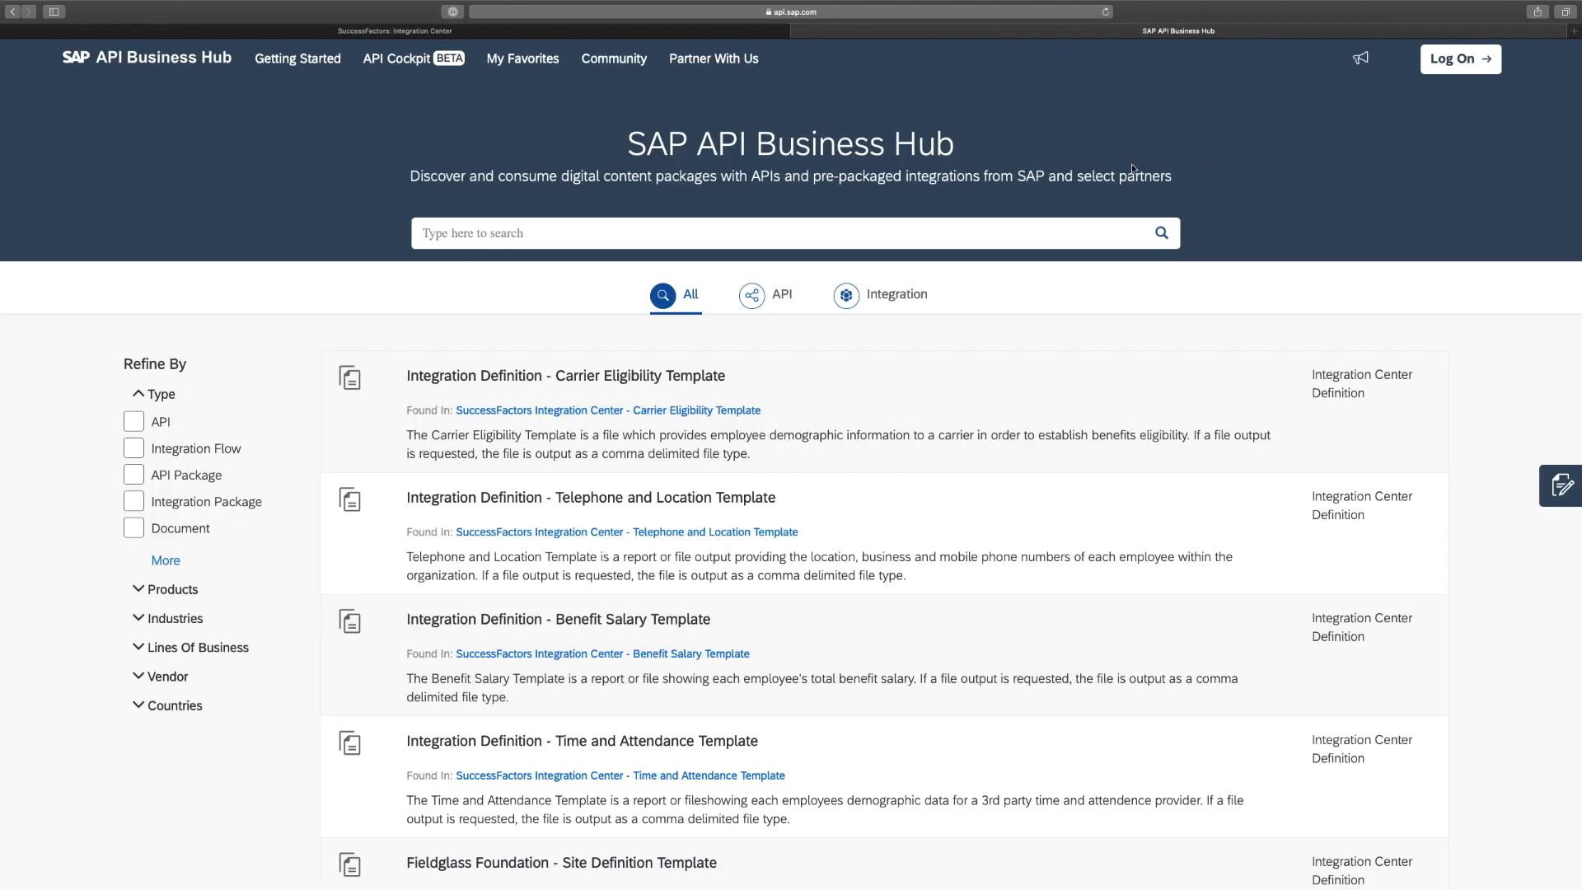
{"action": "mouse_move", "coordinate": [699, 216]}
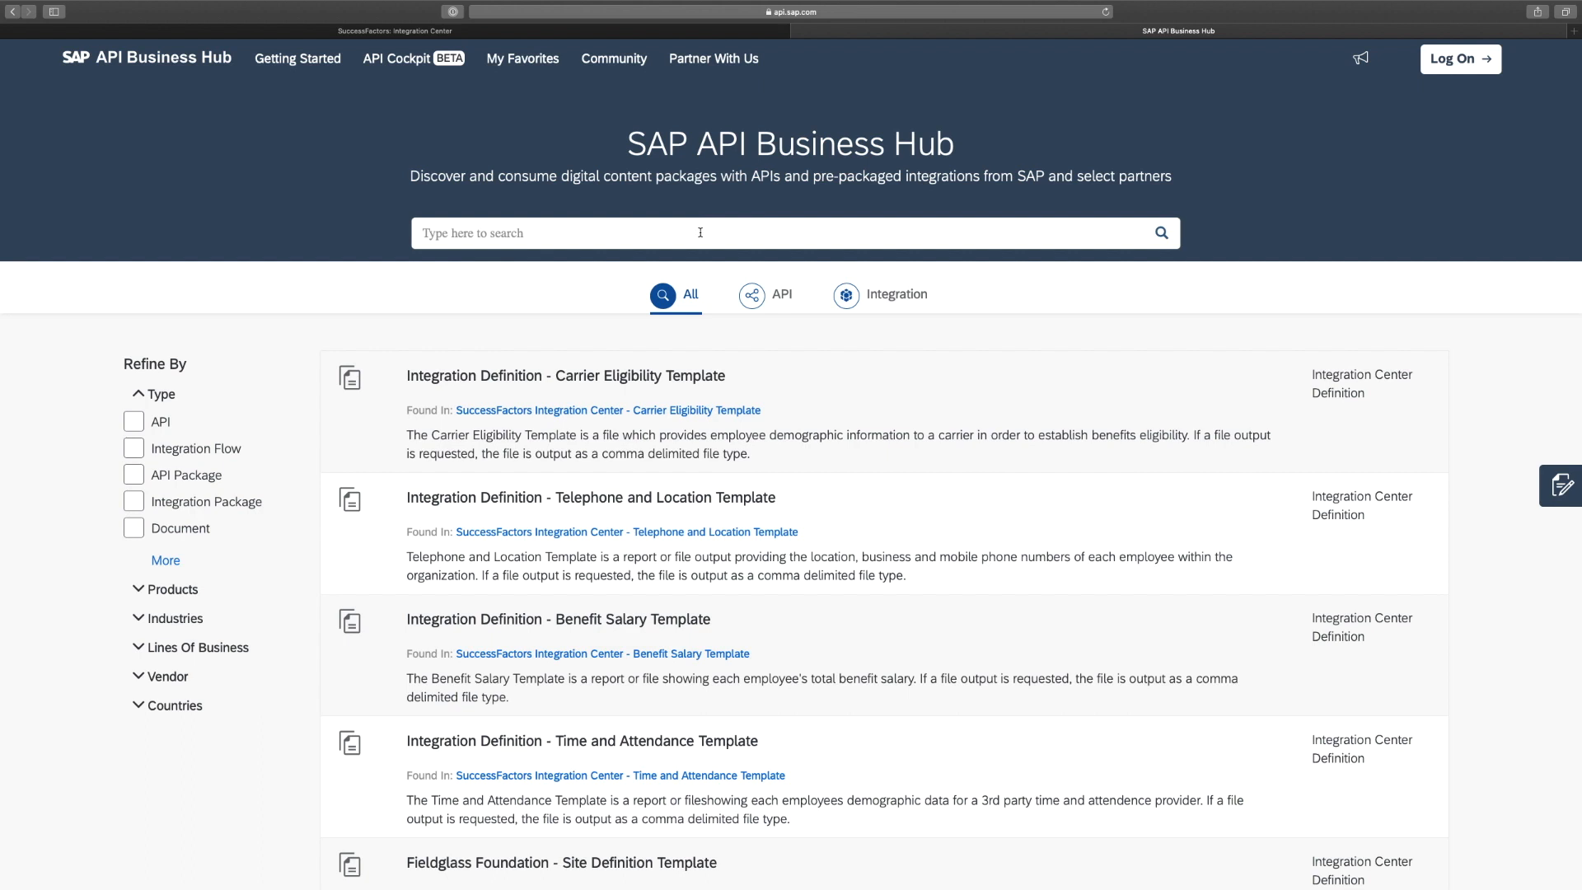
{"action": "mouse_move", "coordinate": [719, 113]}
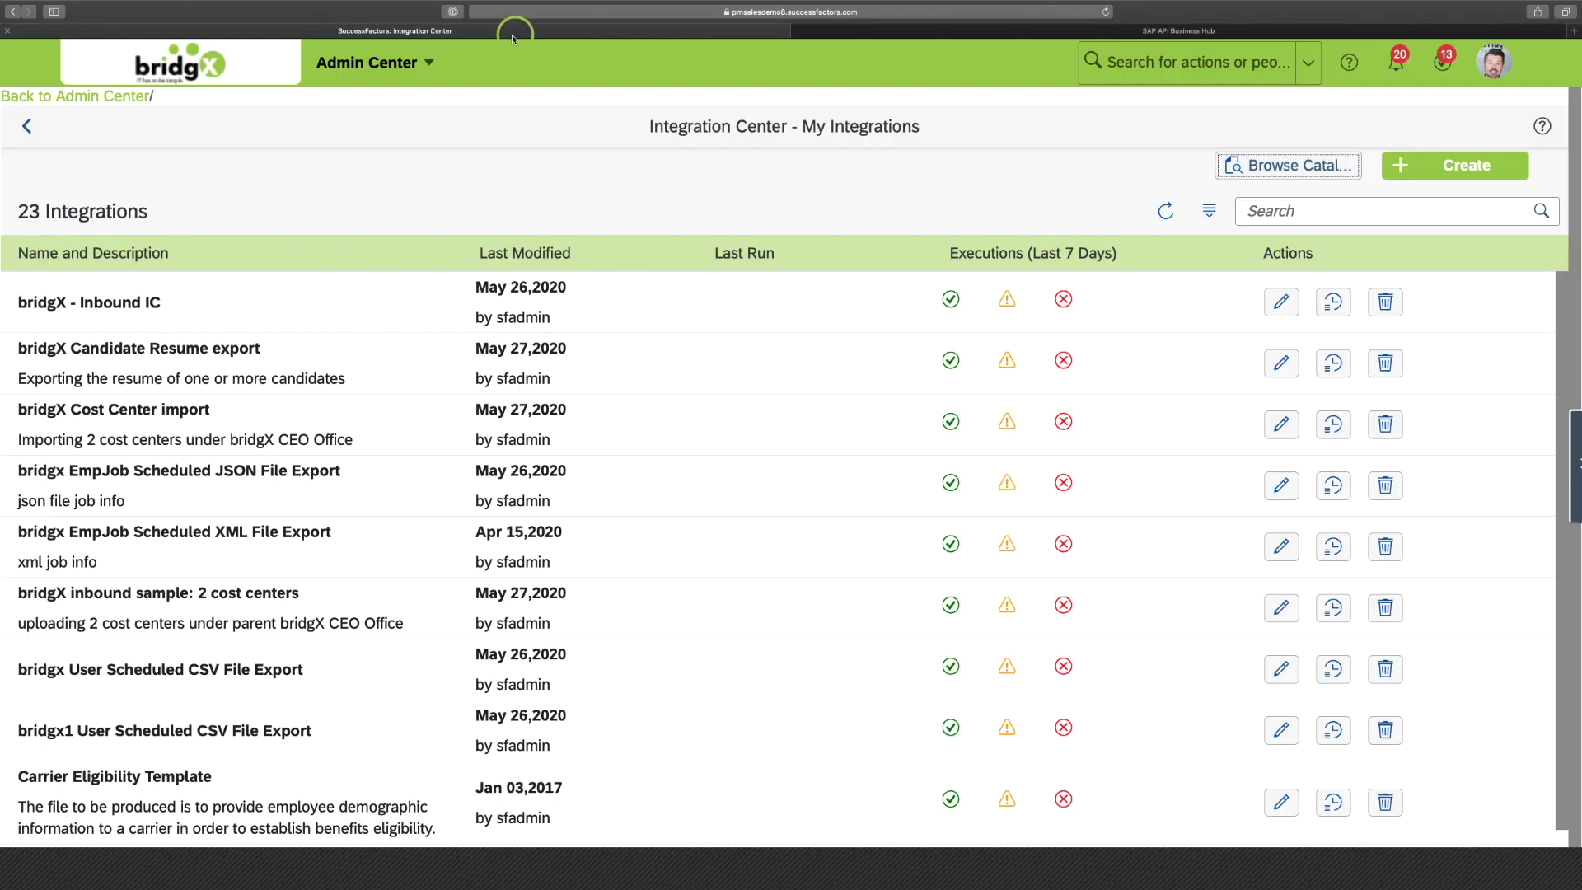
{"action": "left_click", "coordinate": [1287, 165]}
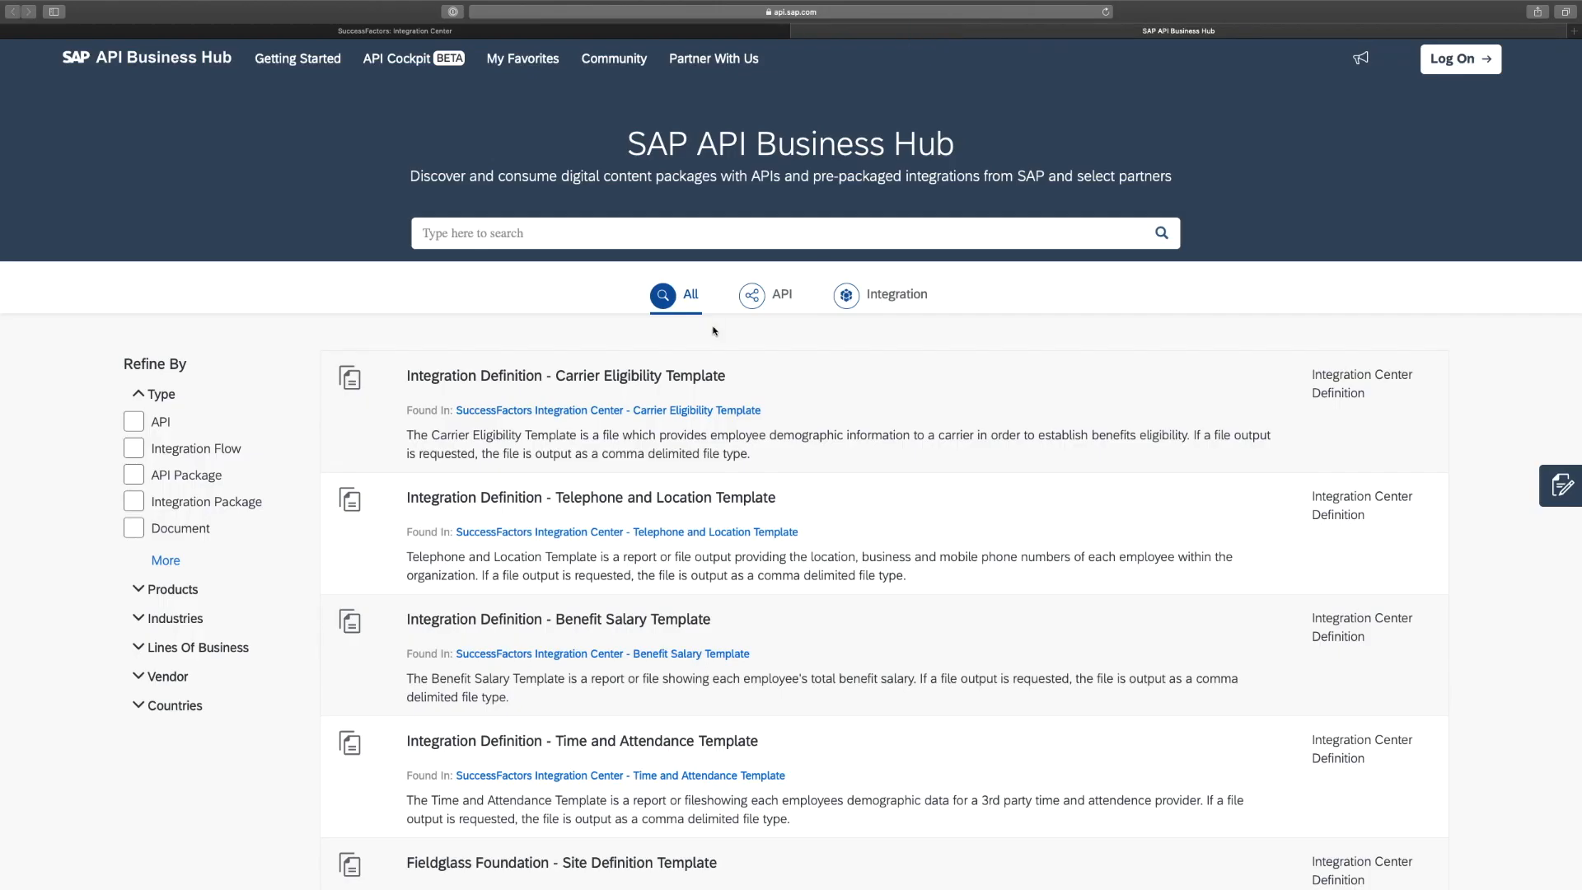
{"action": "mouse_move", "coordinate": [715, 371]}
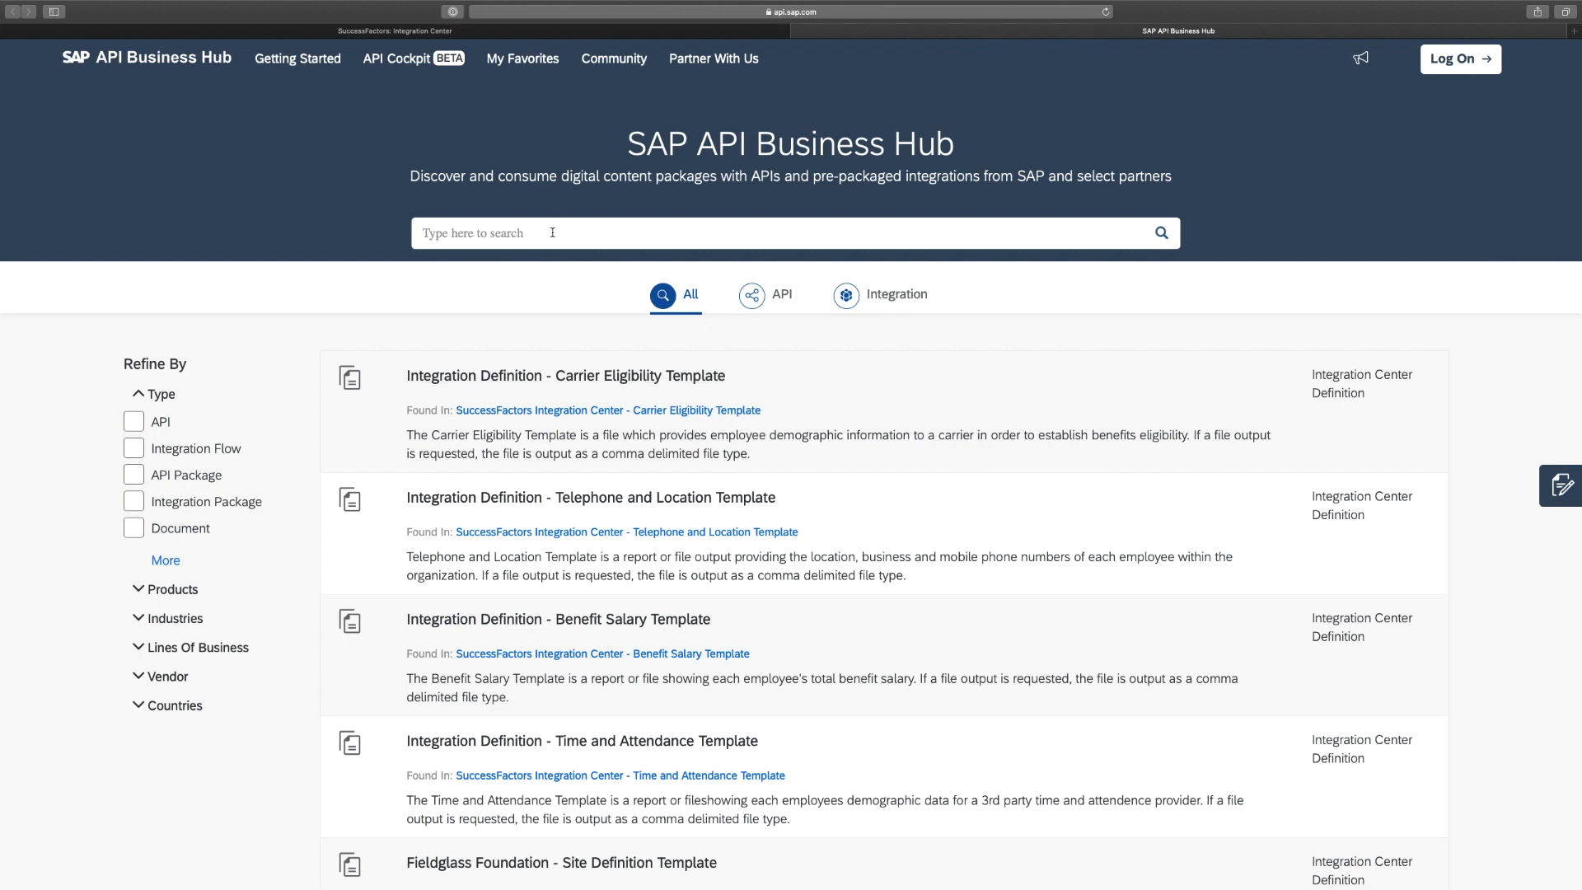
{"action": "left_click", "coordinate": [552, 233]}
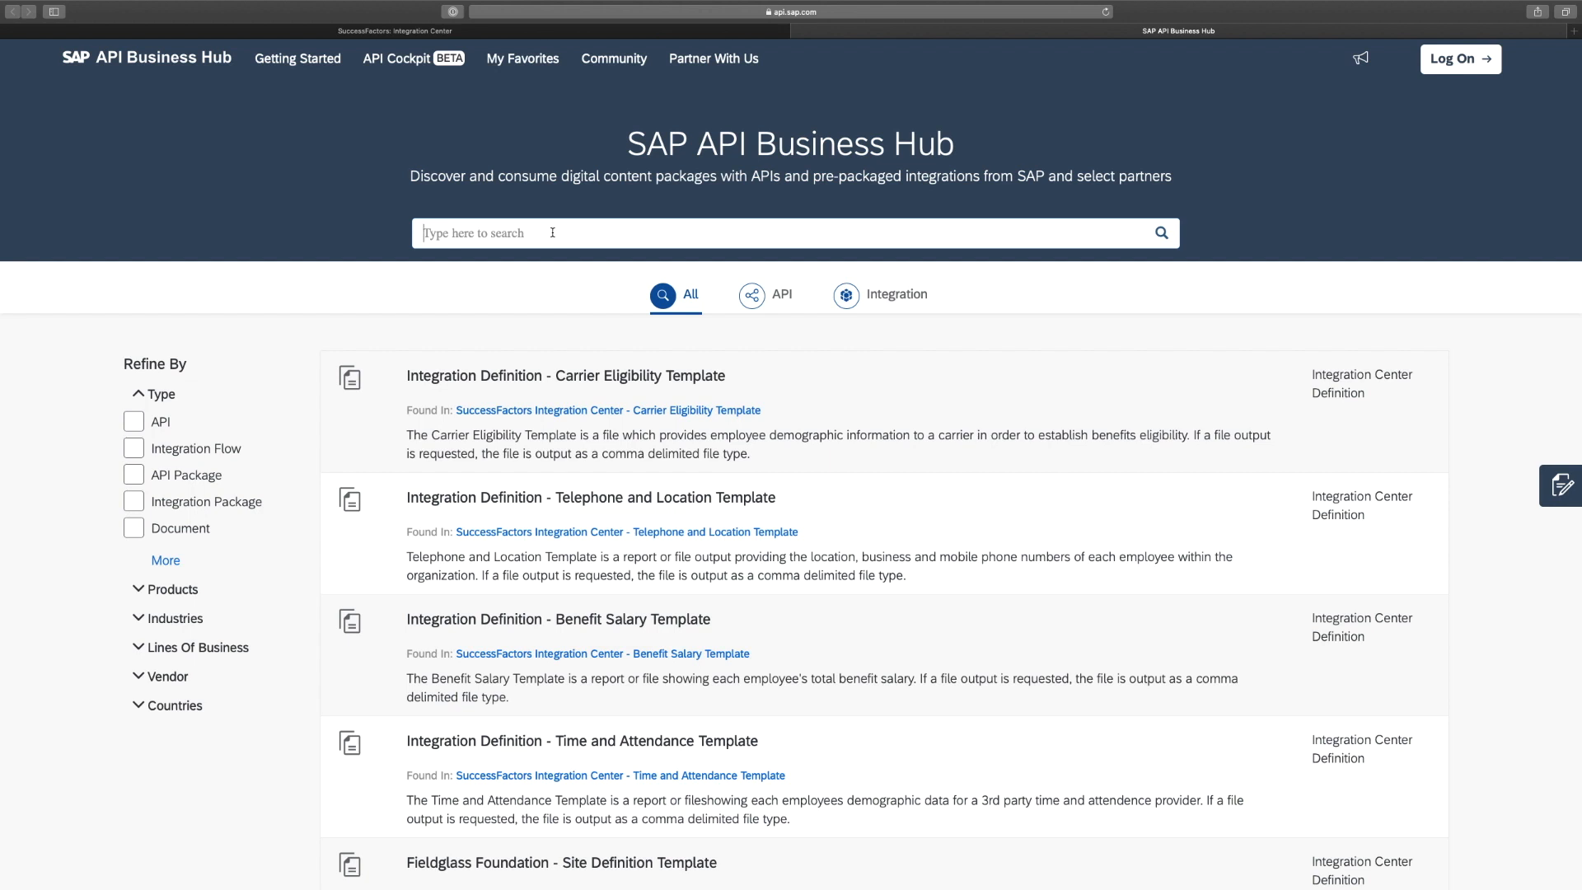
{"action": "mouse_move", "coordinate": [321, 371]}
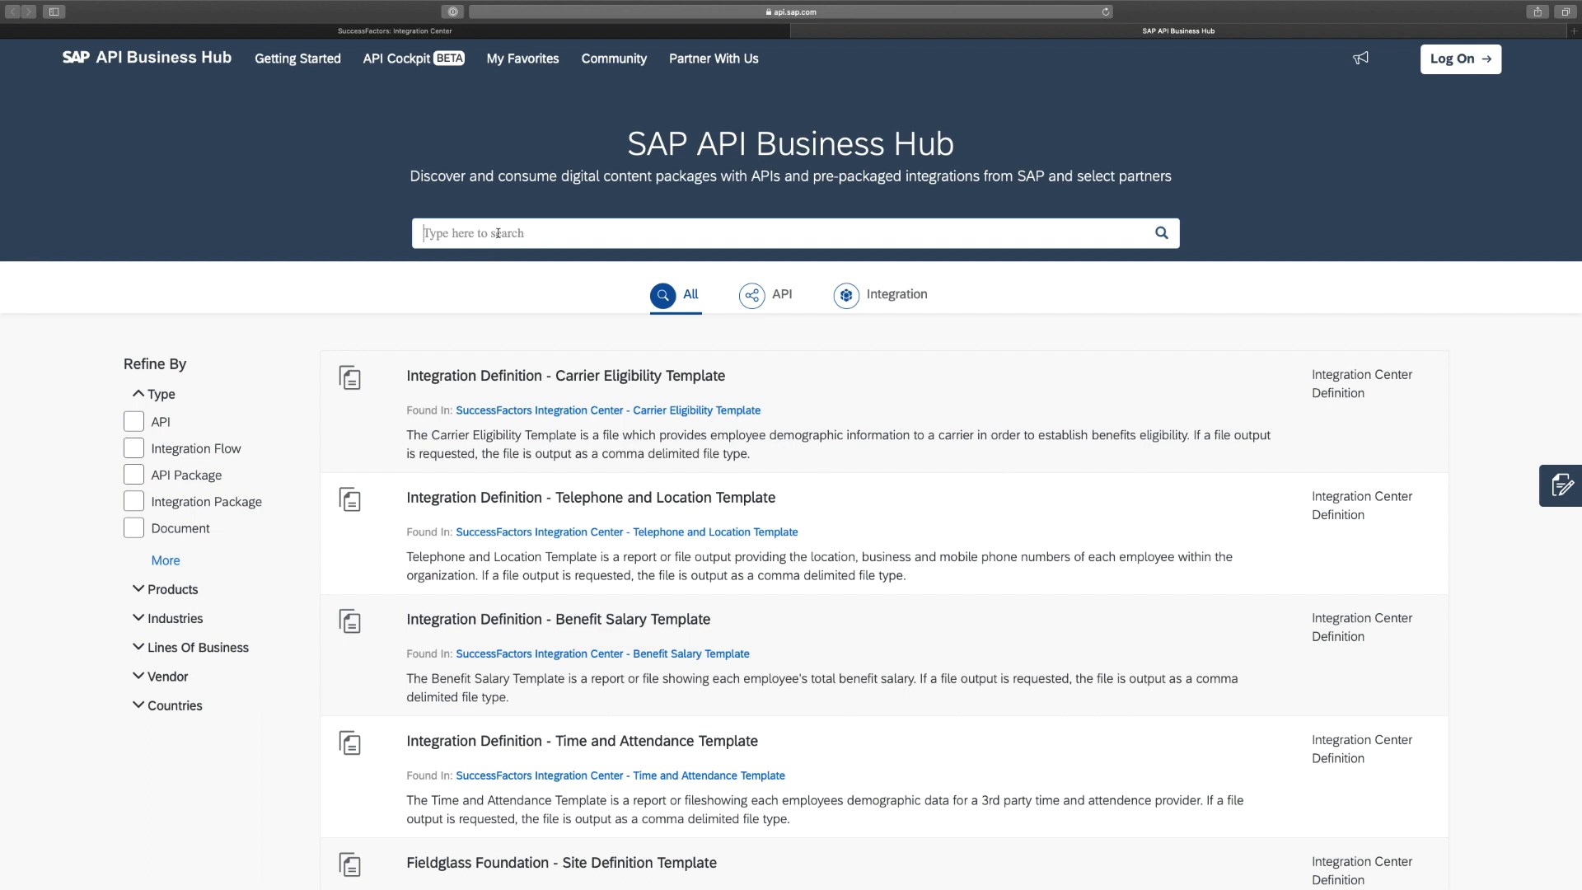
- Search 'skills', filter to Integration Packages, and open the HCM Suite Competency with HCM Qualification package
{"action": "type", "text": "skills"}
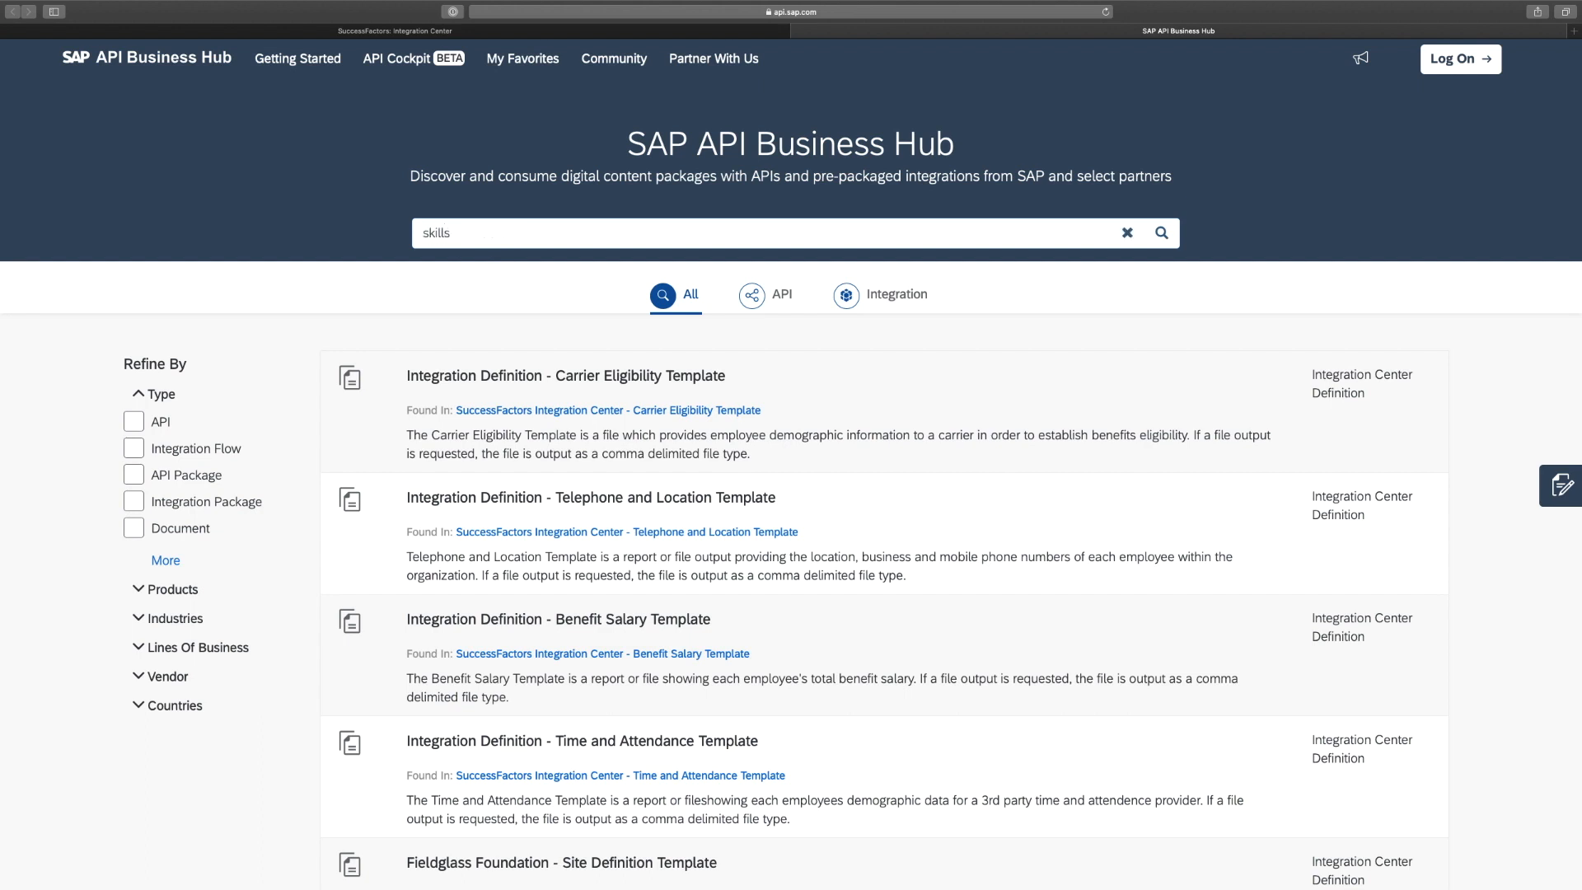
{"action": "mouse_move", "coordinate": [499, 235]}
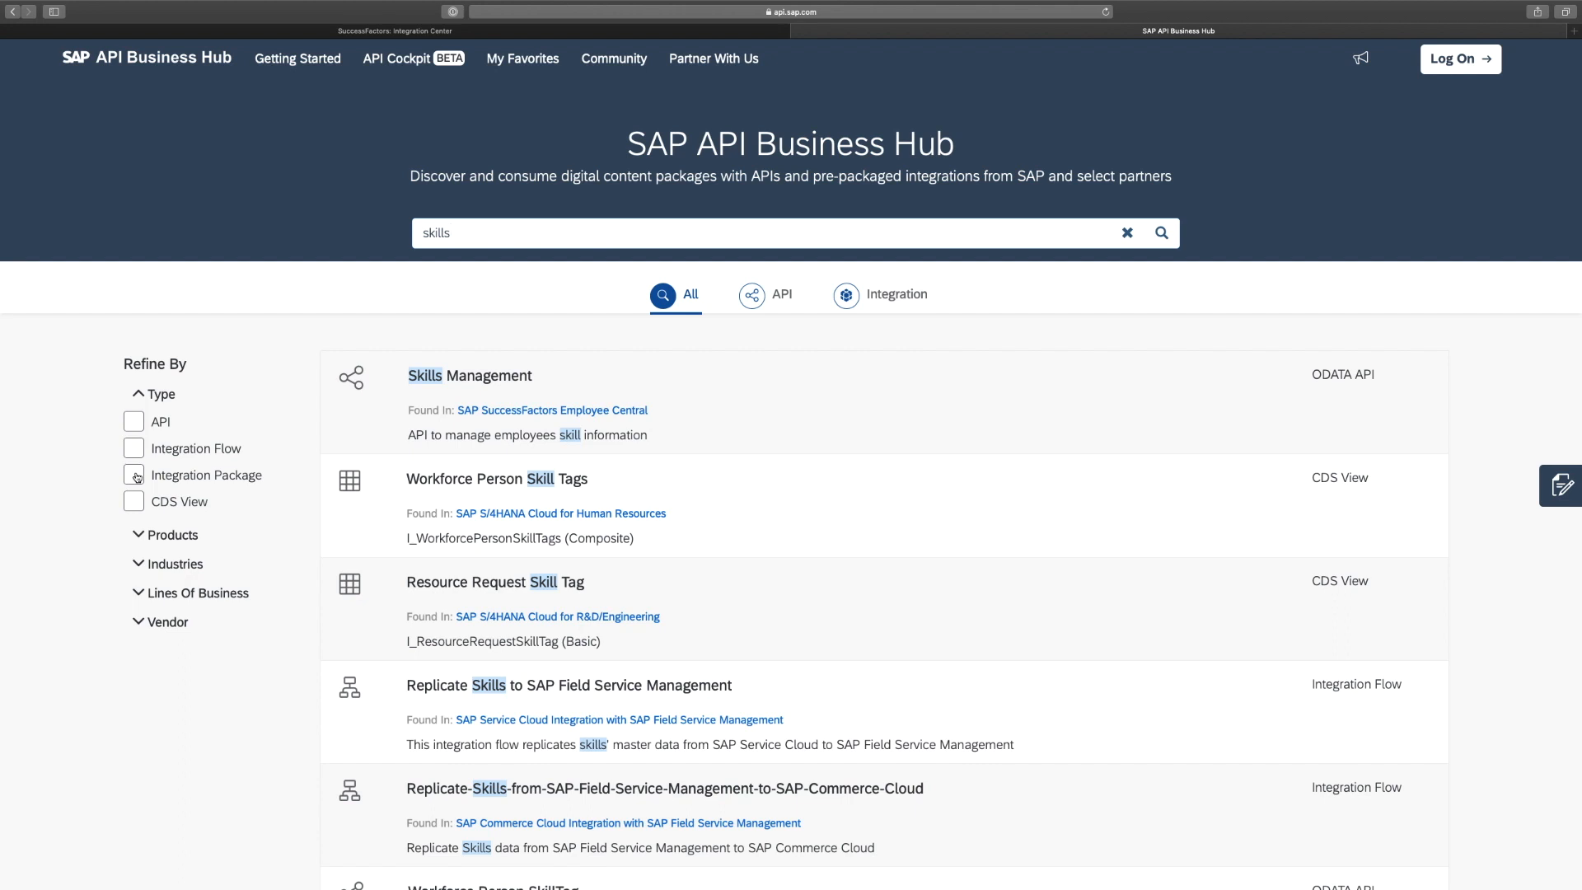
{"action": "left_click", "coordinate": [134, 474]}
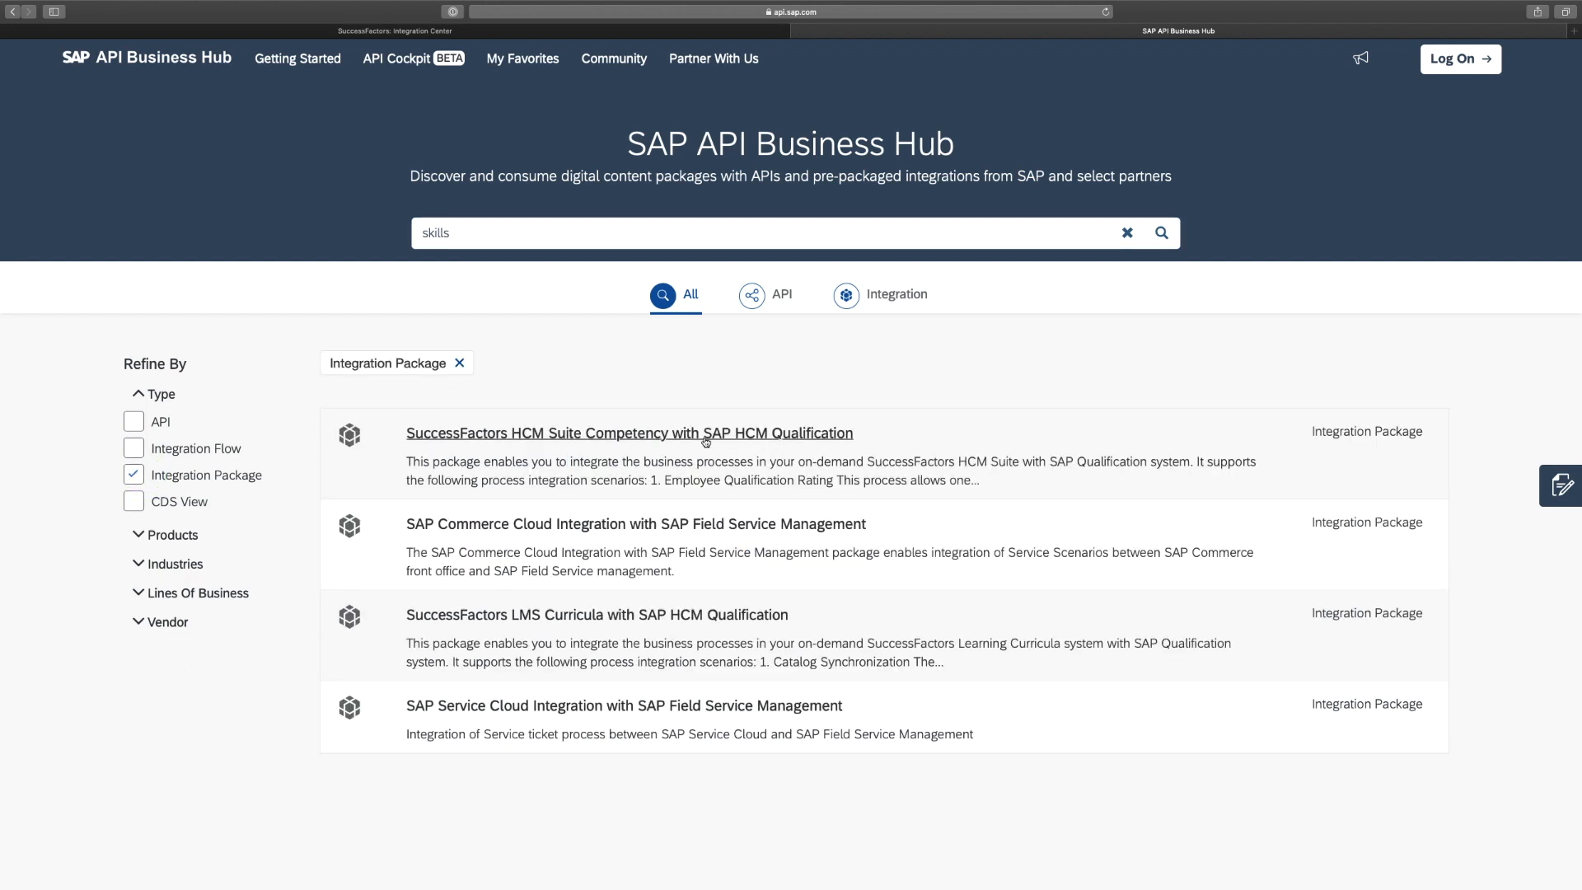
{"action": "left_click", "coordinate": [629, 433]}
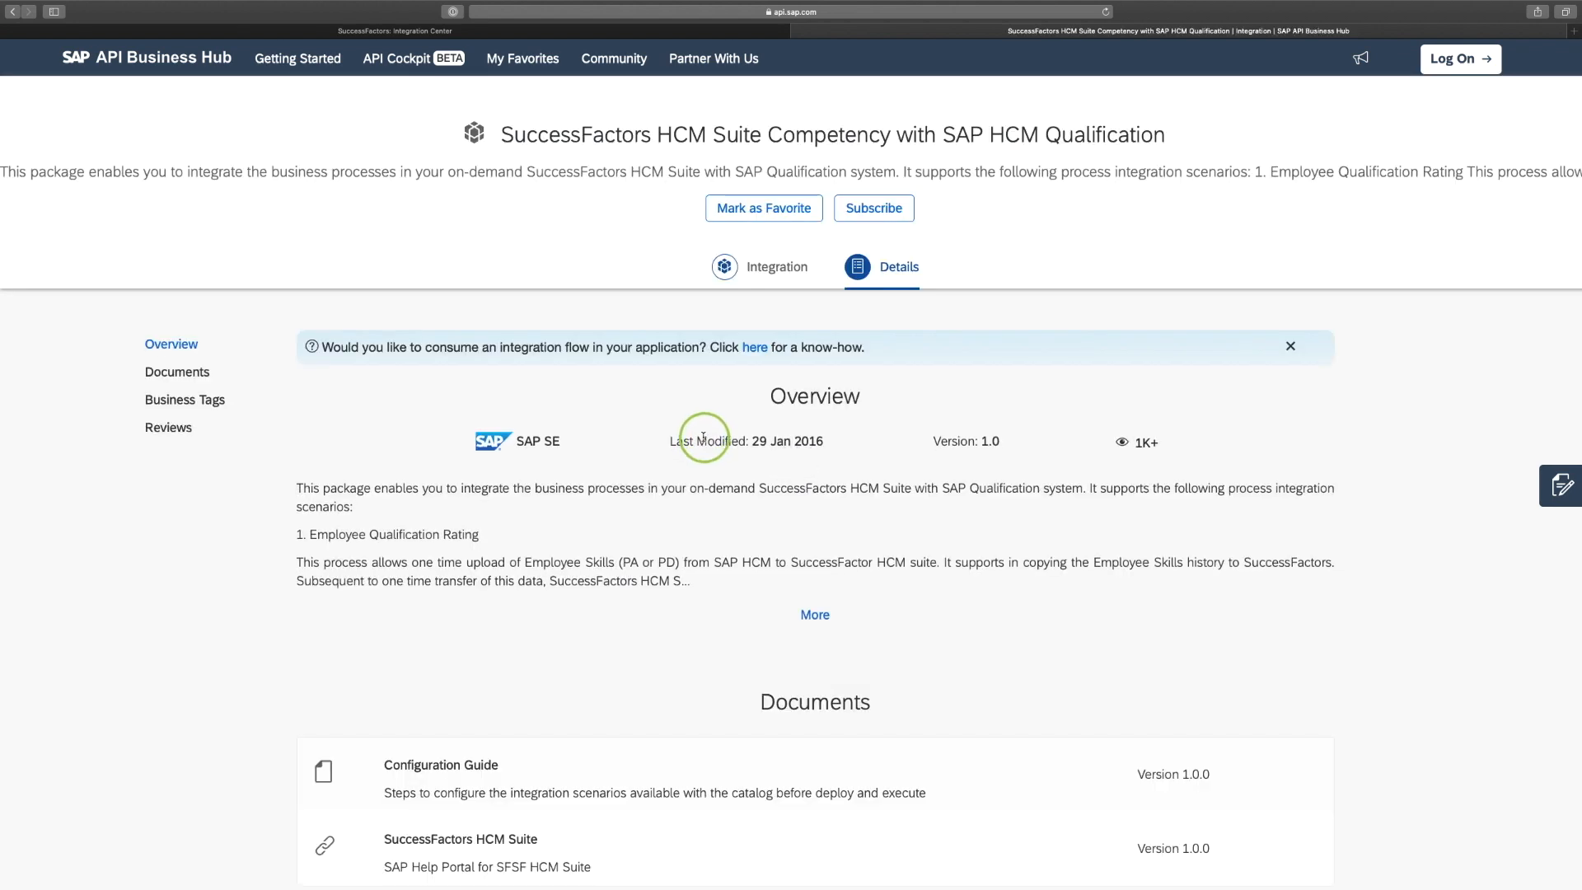
- Leave the package details and open Execution Manager's monitor, showing no executions in seven days
{"action": "left_click", "coordinate": [815, 614]}
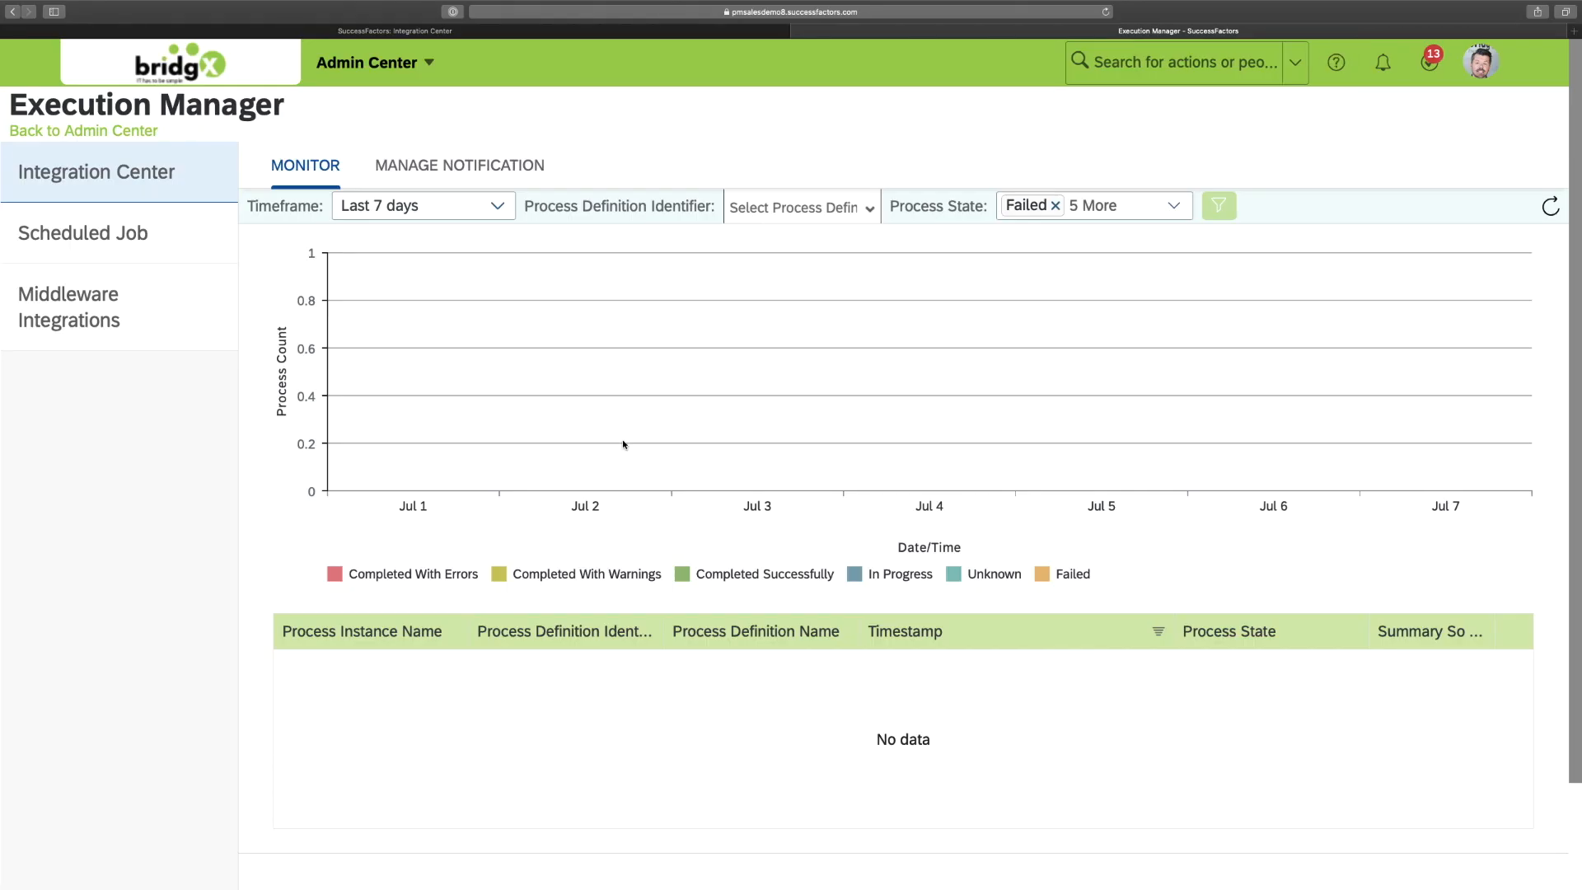
- Show Scheduled Job executions for the last seven days and check the Jul 2 run counts
{"action": "left_click", "coordinate": [97, 233]}
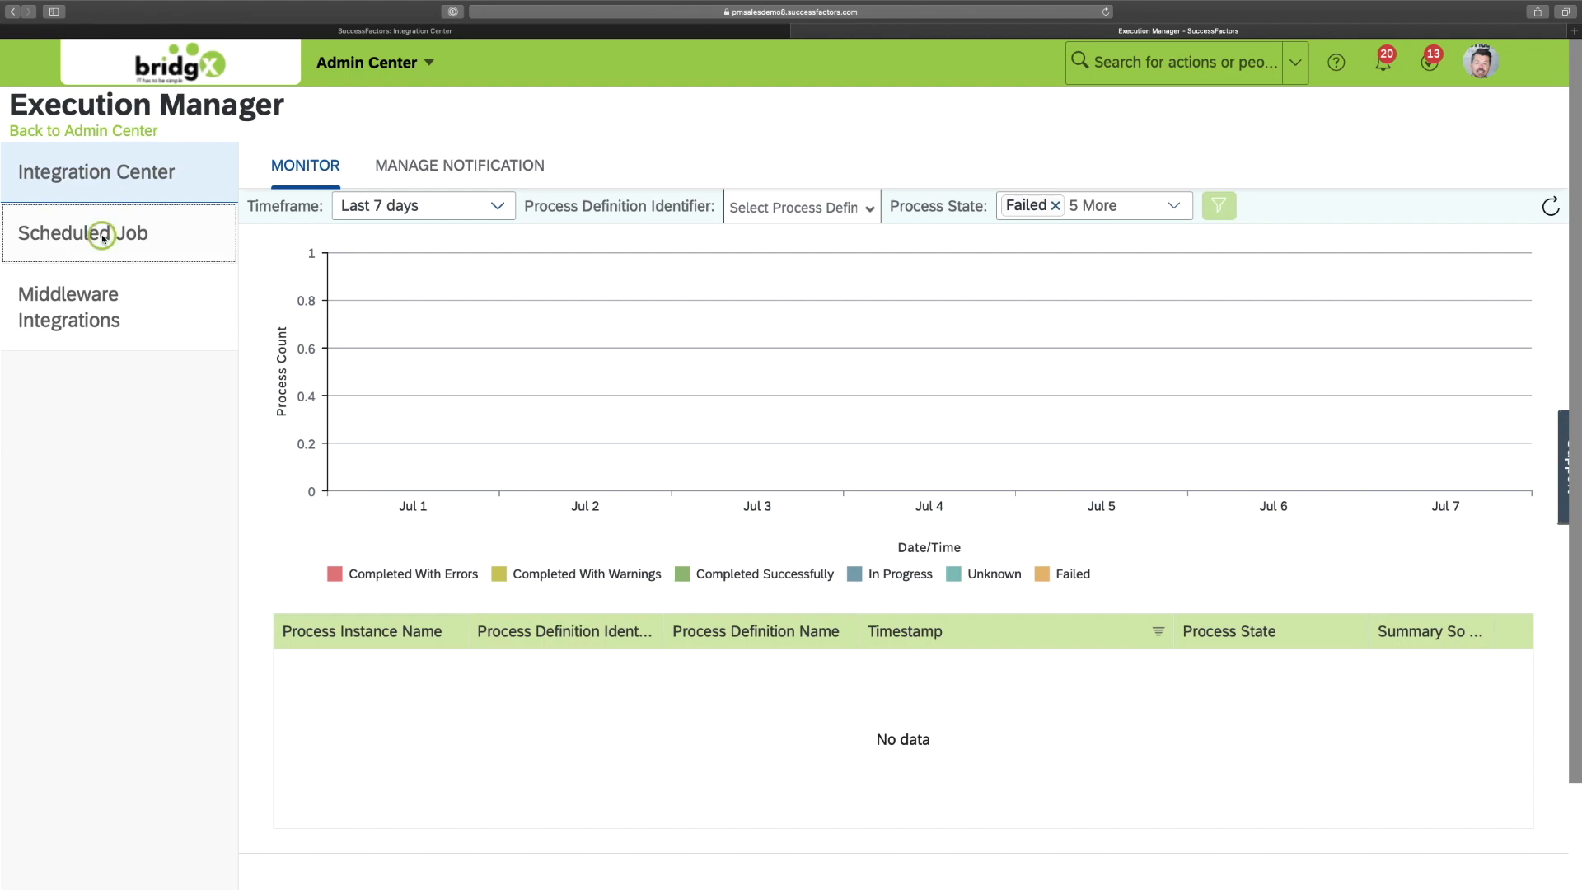
{"action": "left_click", "coordinate": [99, 233]}
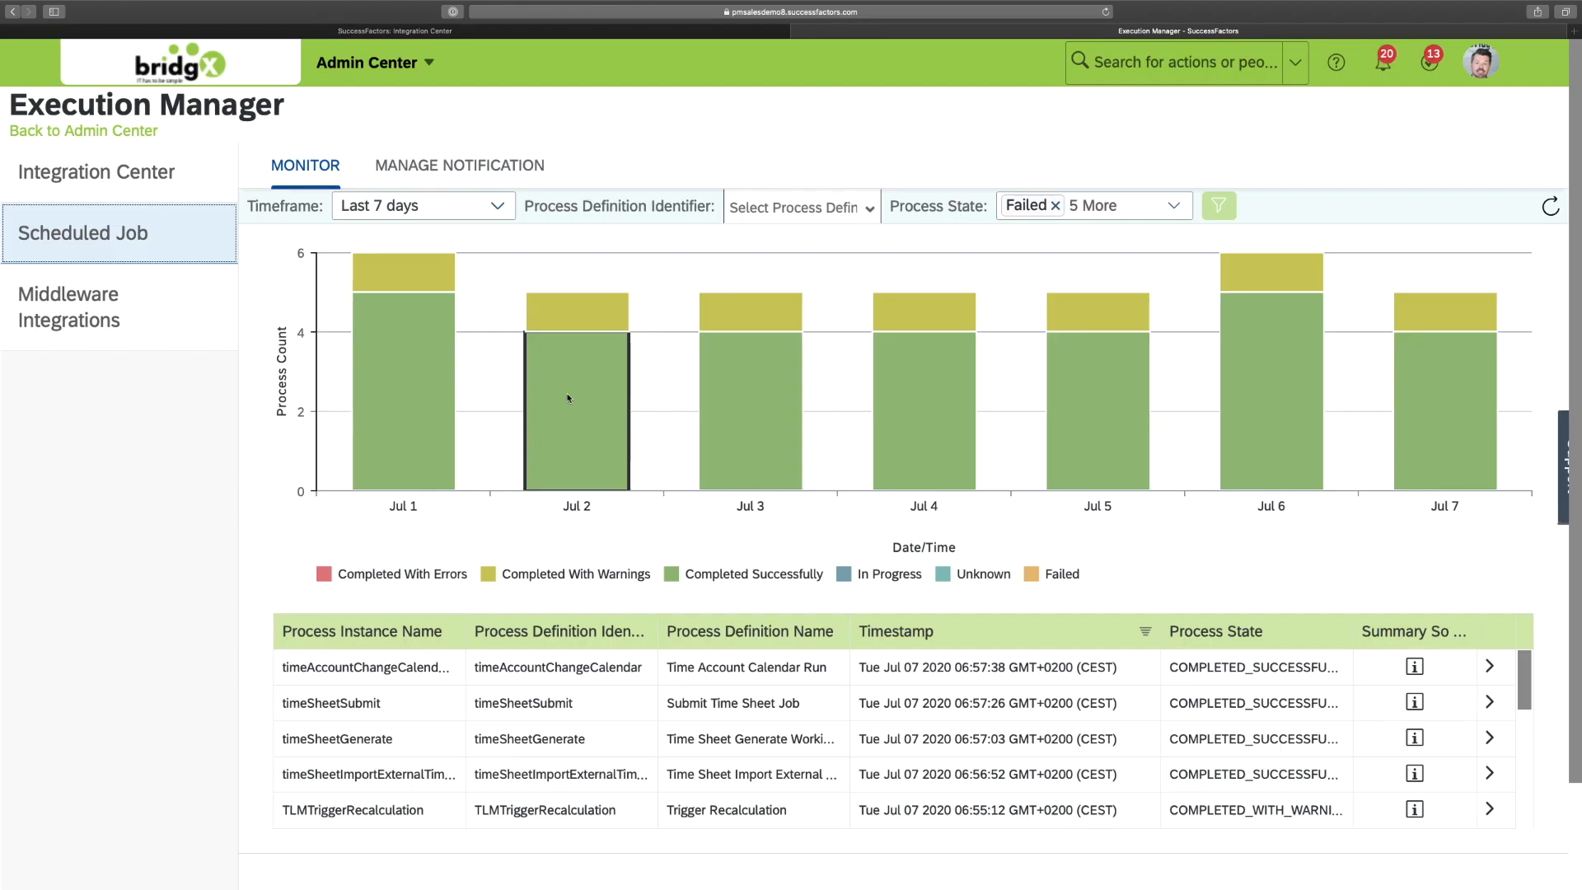
{"action": "mouse_move", "coordinate": [568, 398]}
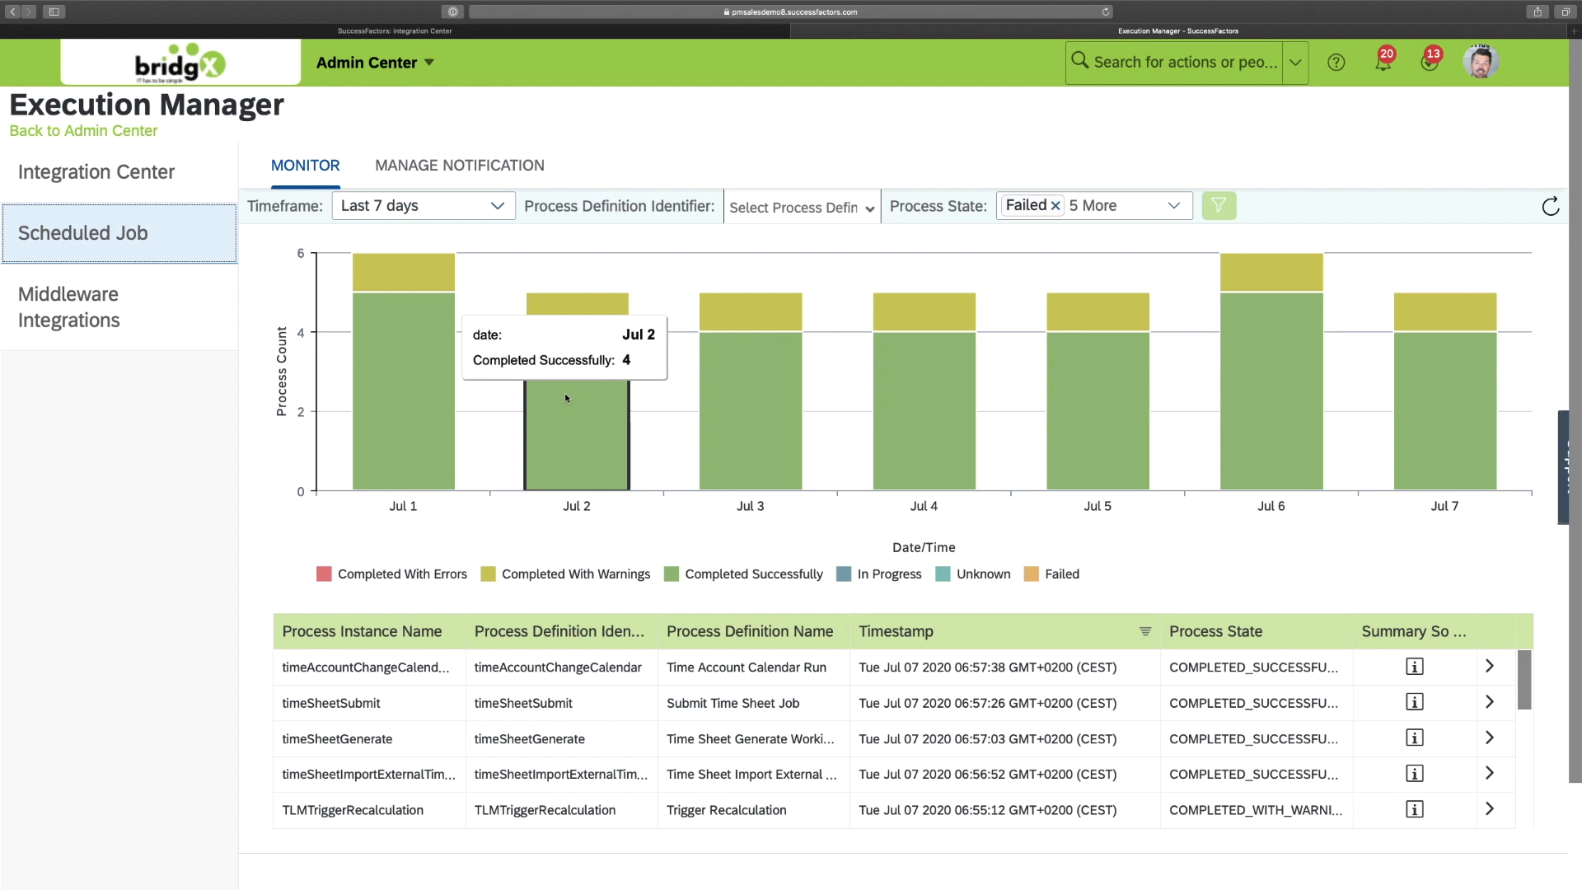
{"action": "mouse_move", "coordinate": [585, 403]}
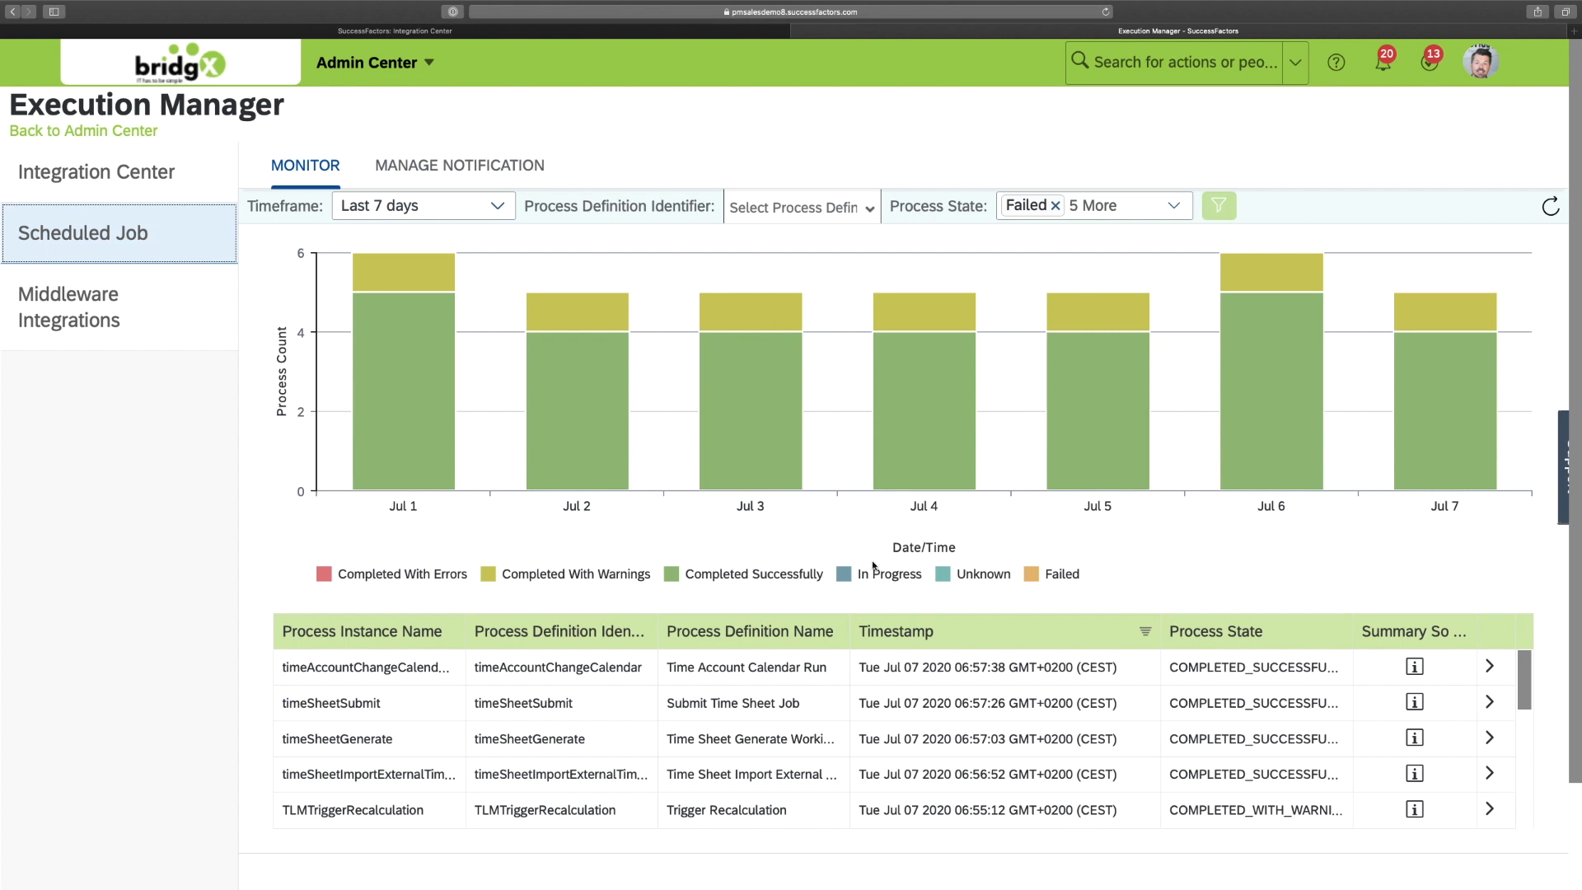
- Return to Integration Center's Data Model Navigator and focus the entity chooser's search box
{"action": "left_click", "coordinate": [98, 171]}
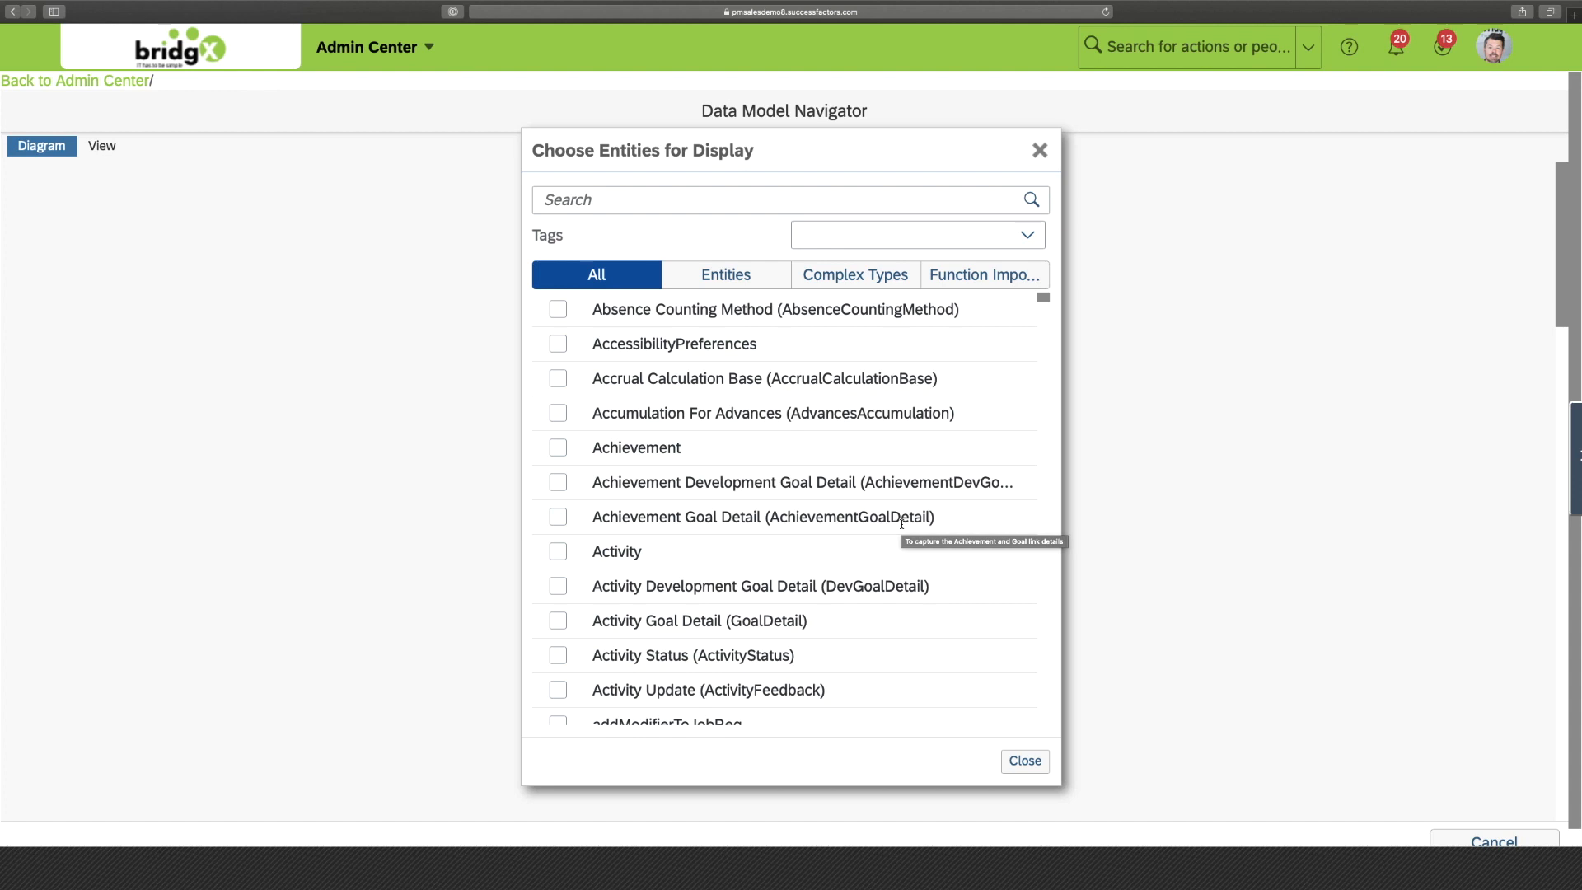
{"action": "mouse_move", "coordinate": [846, 453]}
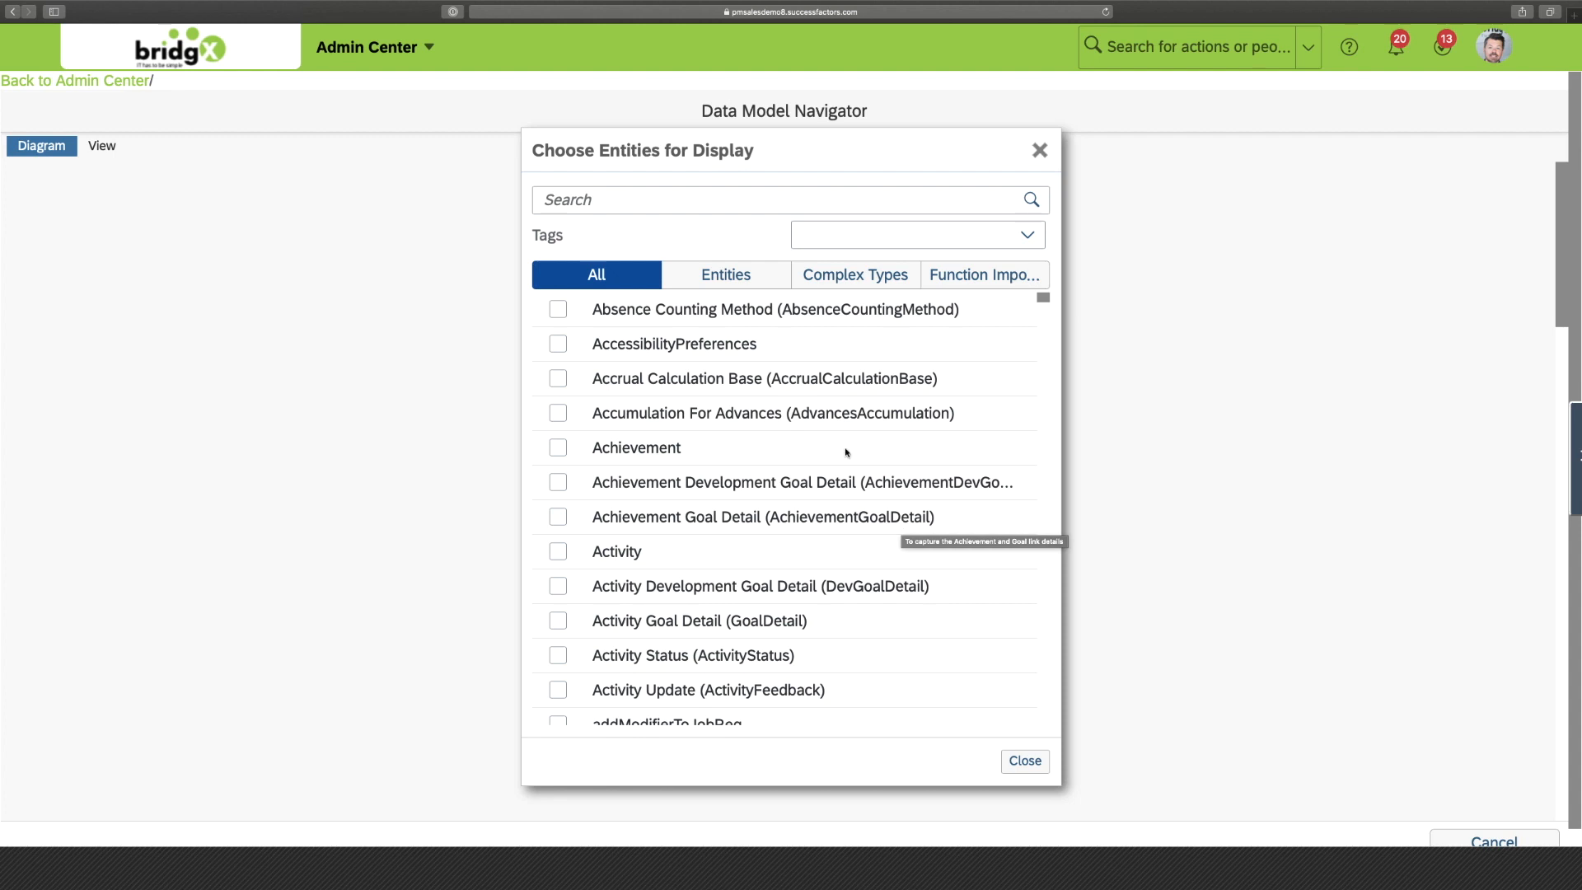
{"action": "left_click", "coordinate": [660, 197]}
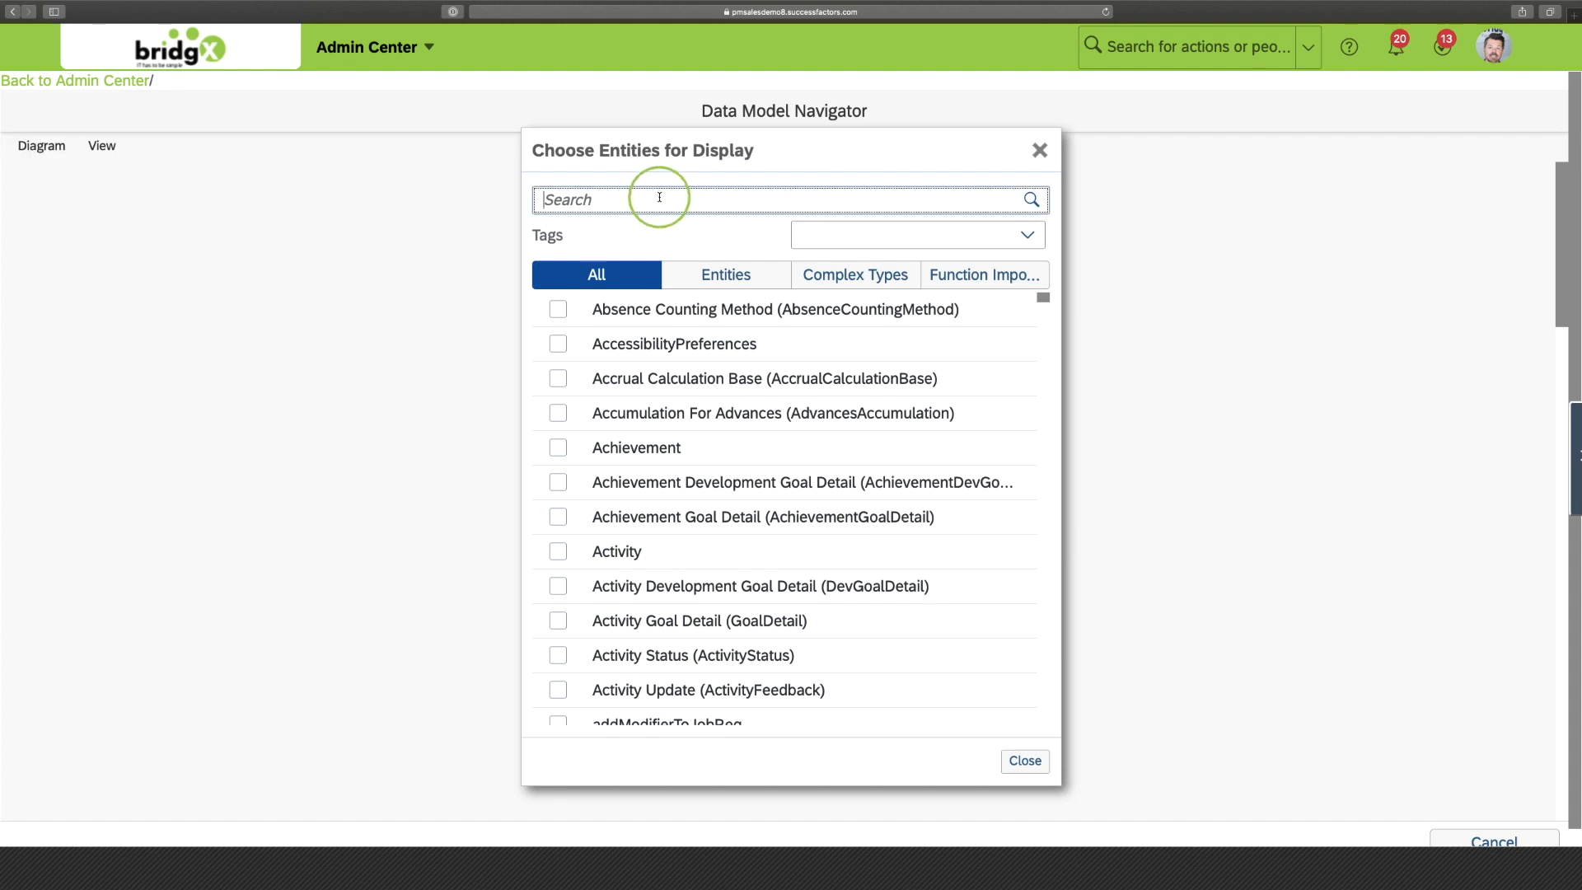
- Add Achievement and User from the entity chooser and close it to view the diagram
{"action": "type", "text": "achie"}
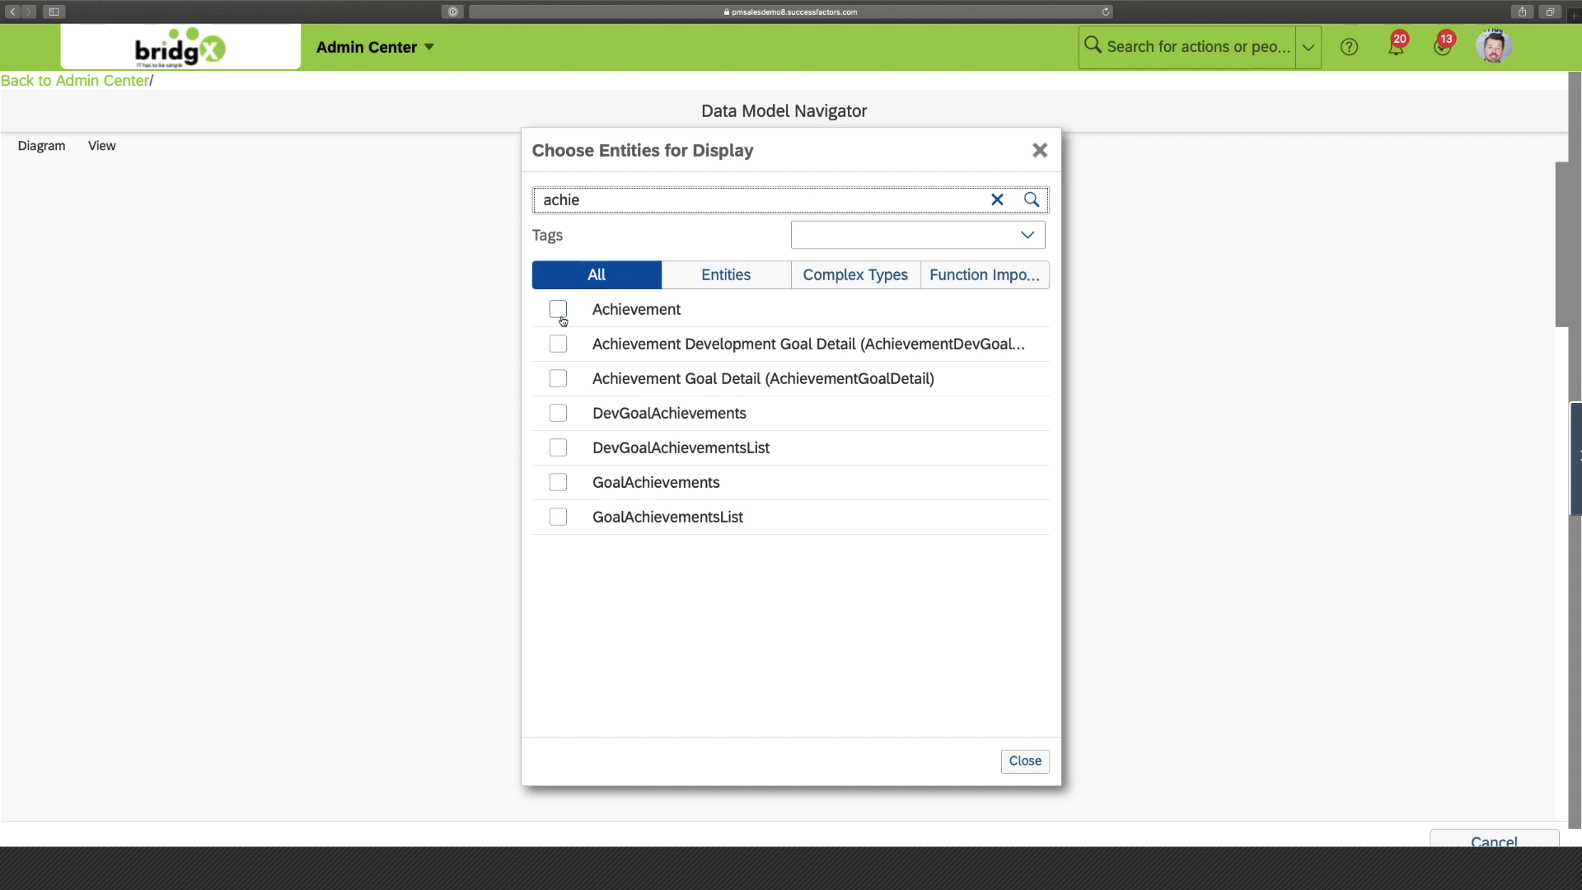
{"action": "left_click", "coordinate": [558, 309]}
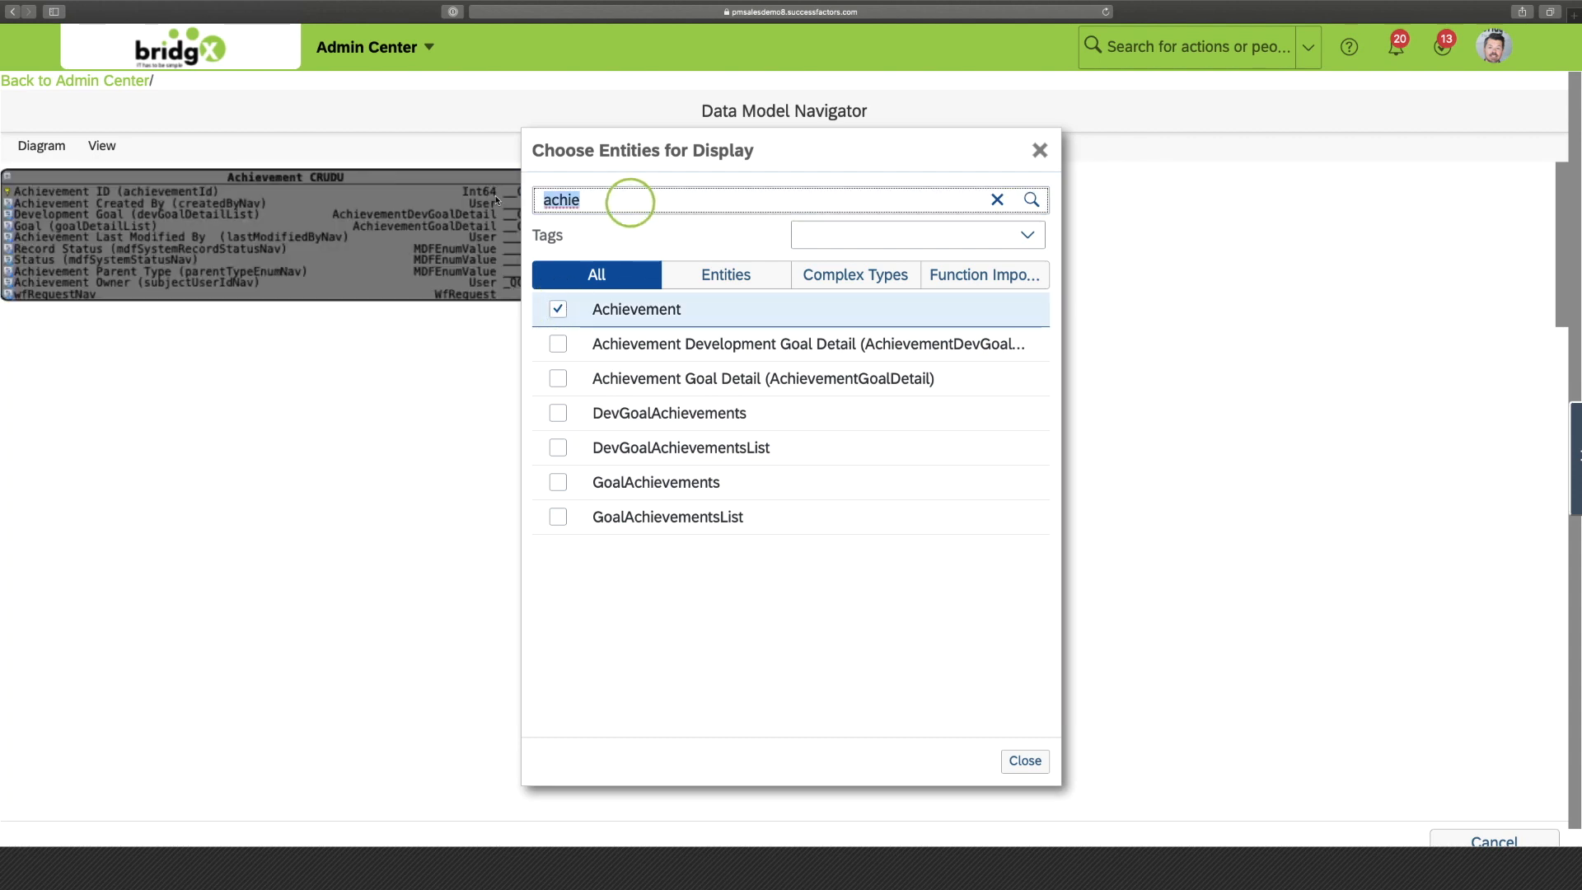
{"action": "type", "text": "user"}
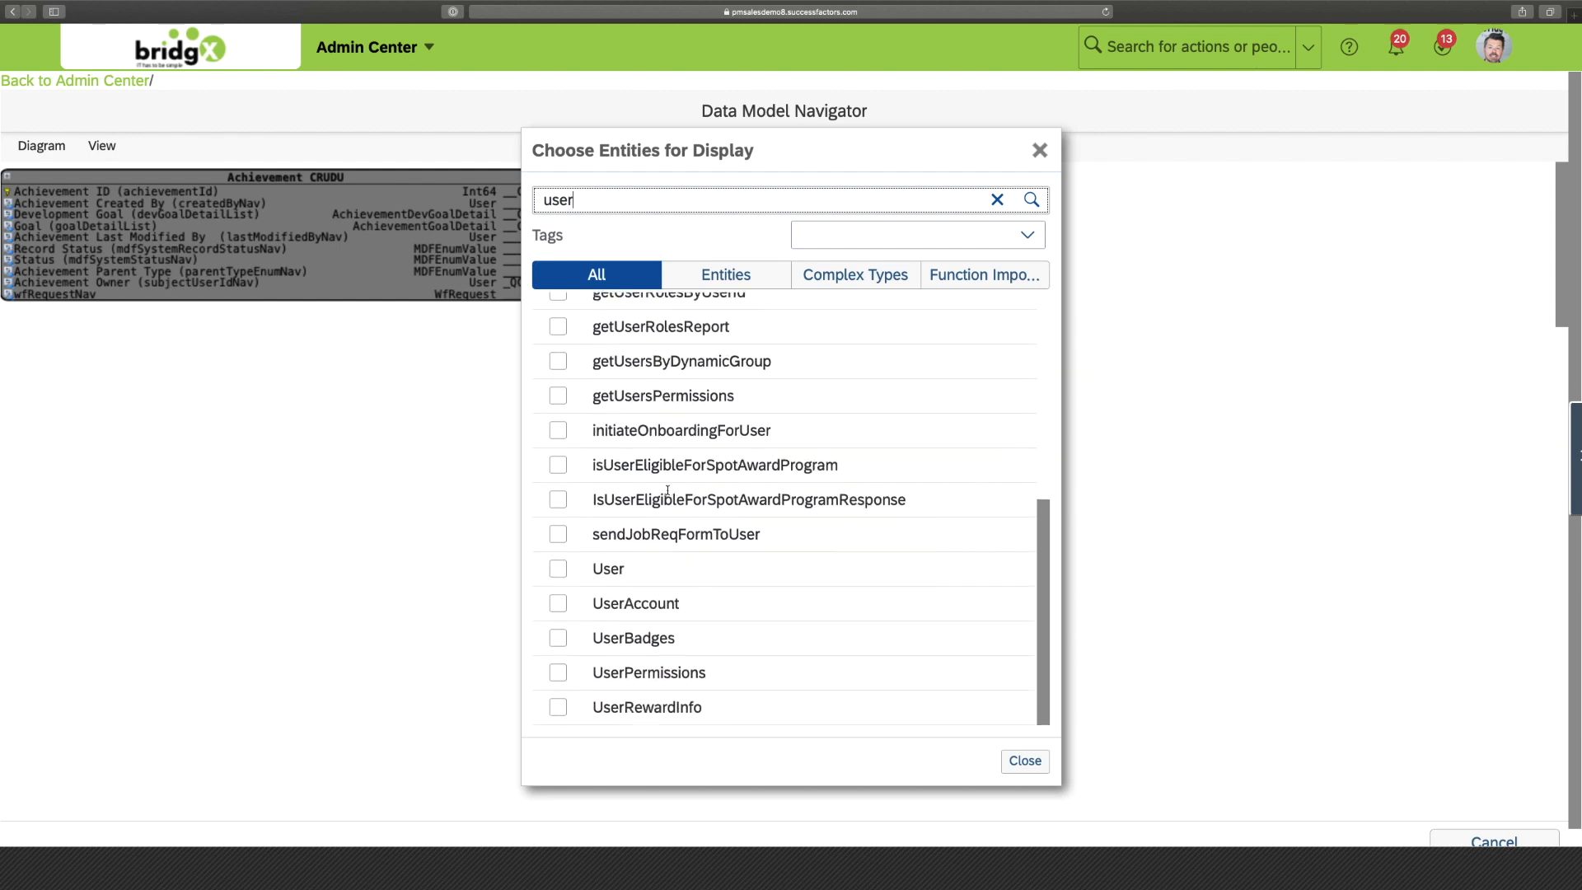
{"action": "left_click", "coordinate": [557, 568]}
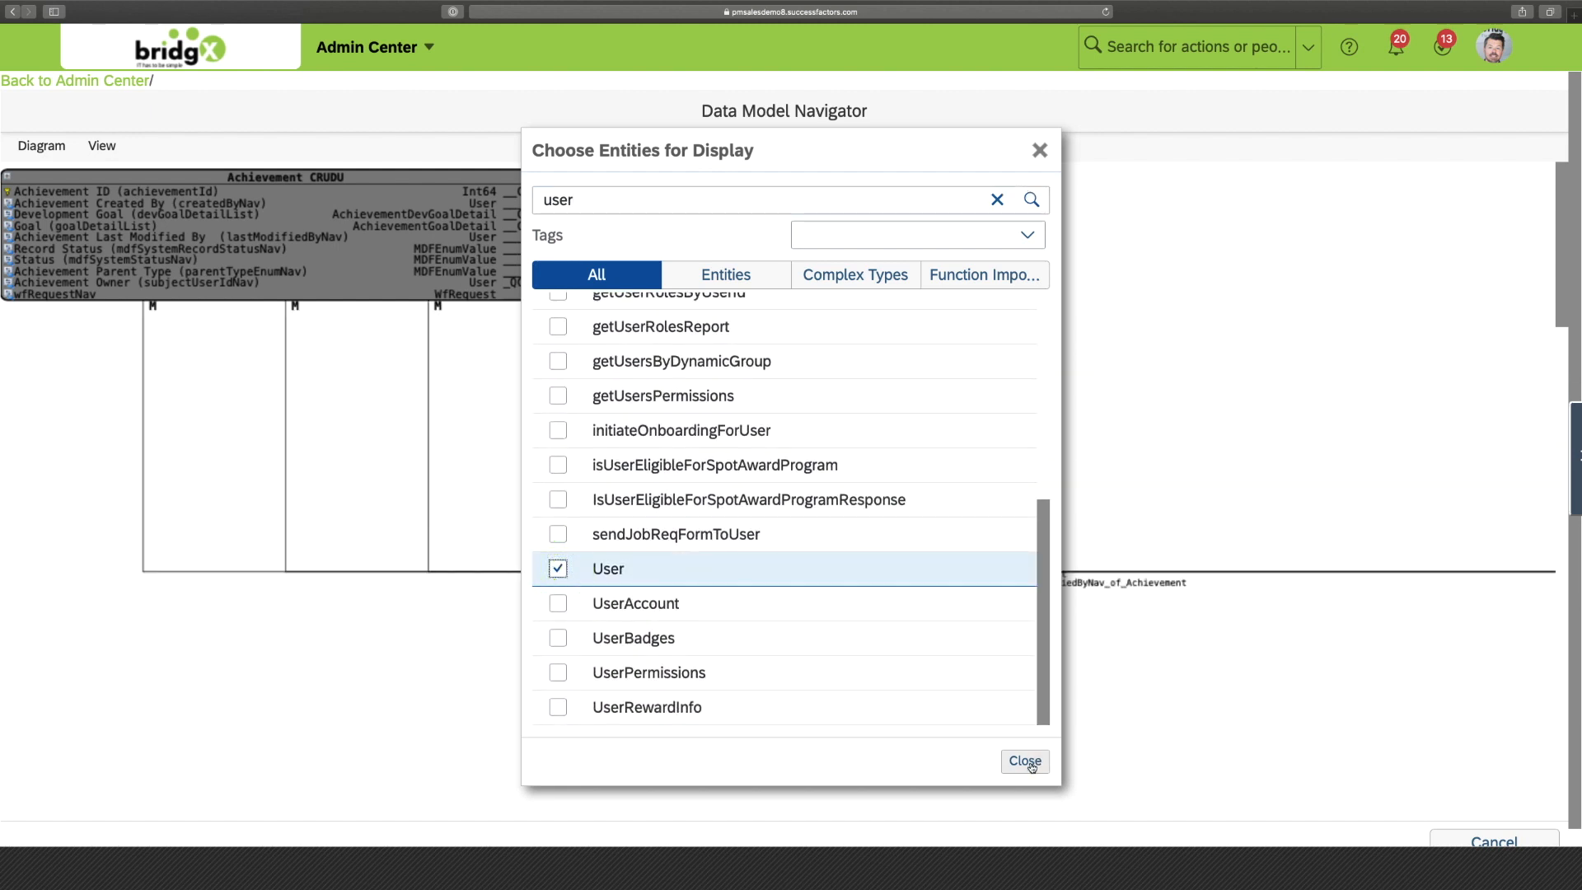
{"action": "left_click", "coordinate": [1025, 761]}
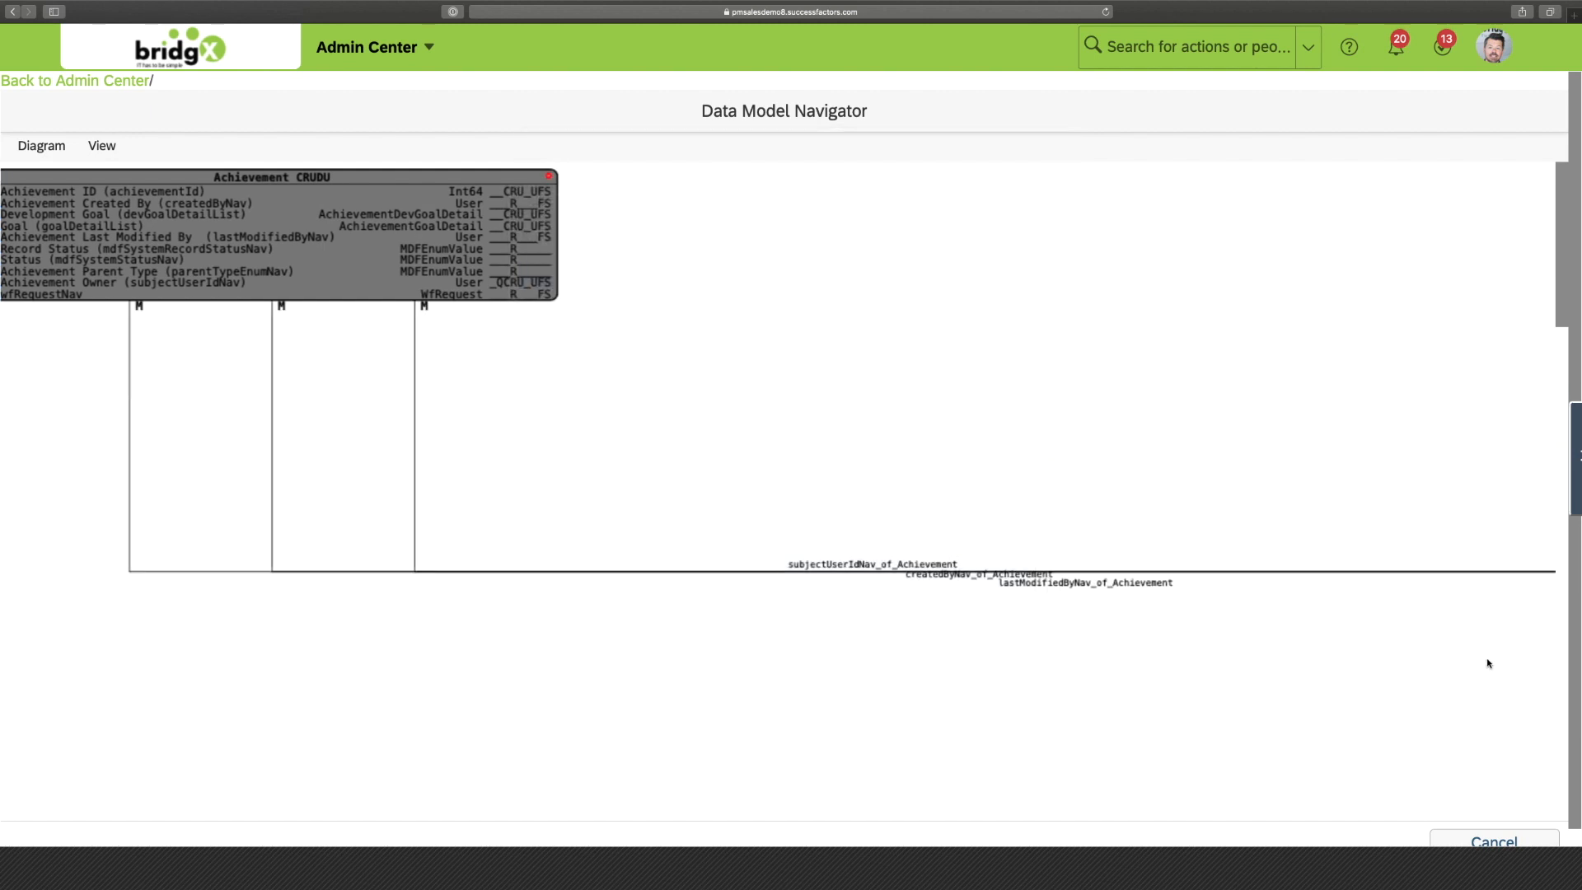
{"action": "scroll", "scroll_direction": "down", "scroll_amount": 3}
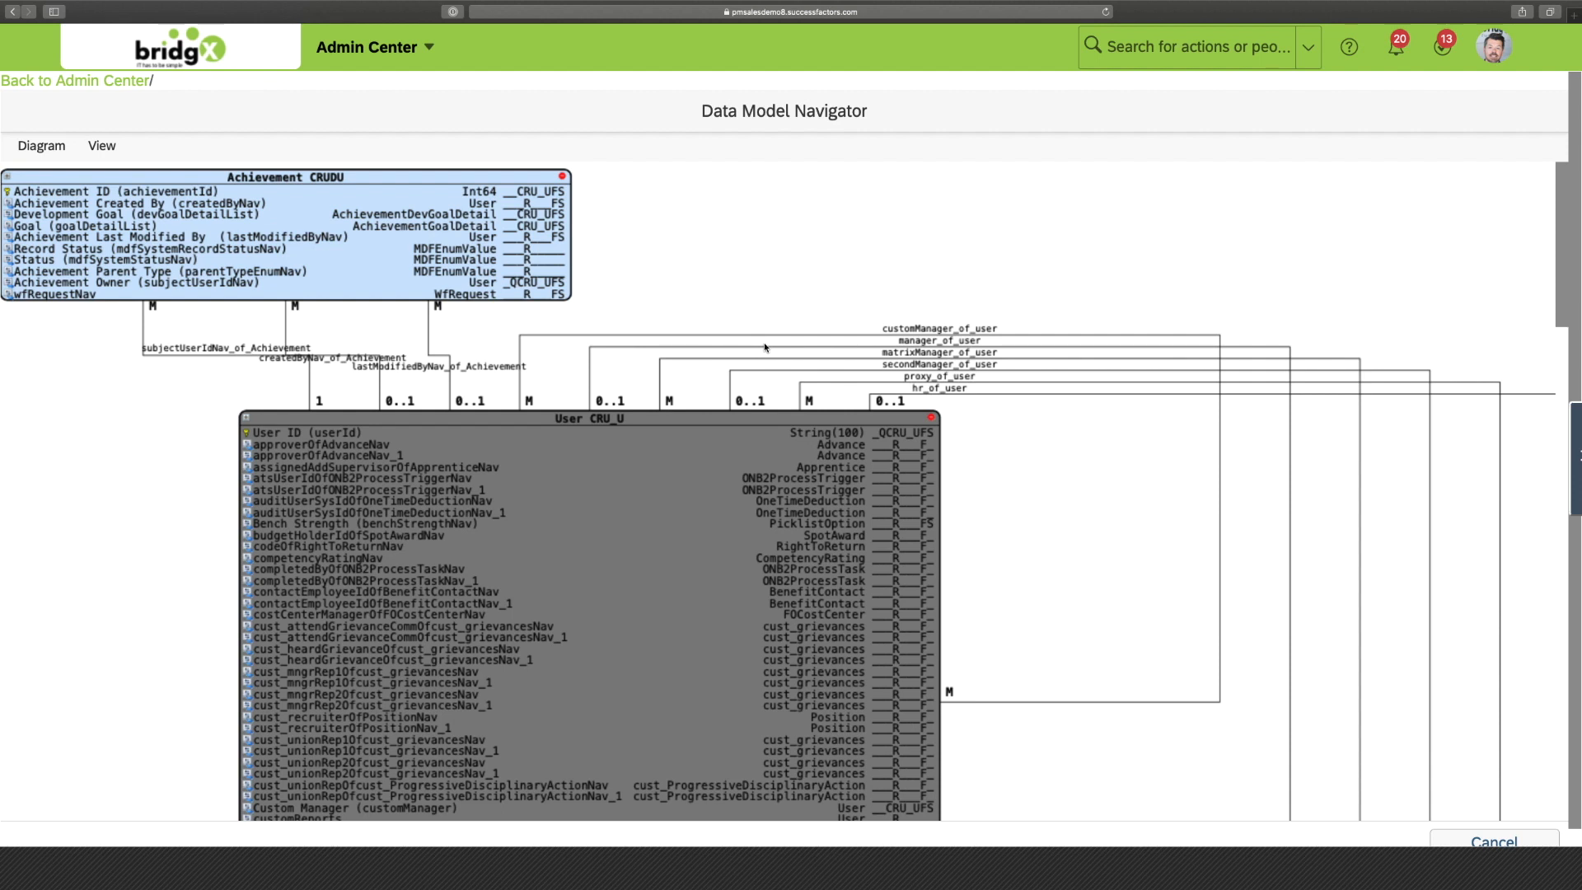
{"action": "mouse_move", "coordinate": [753, 333]}
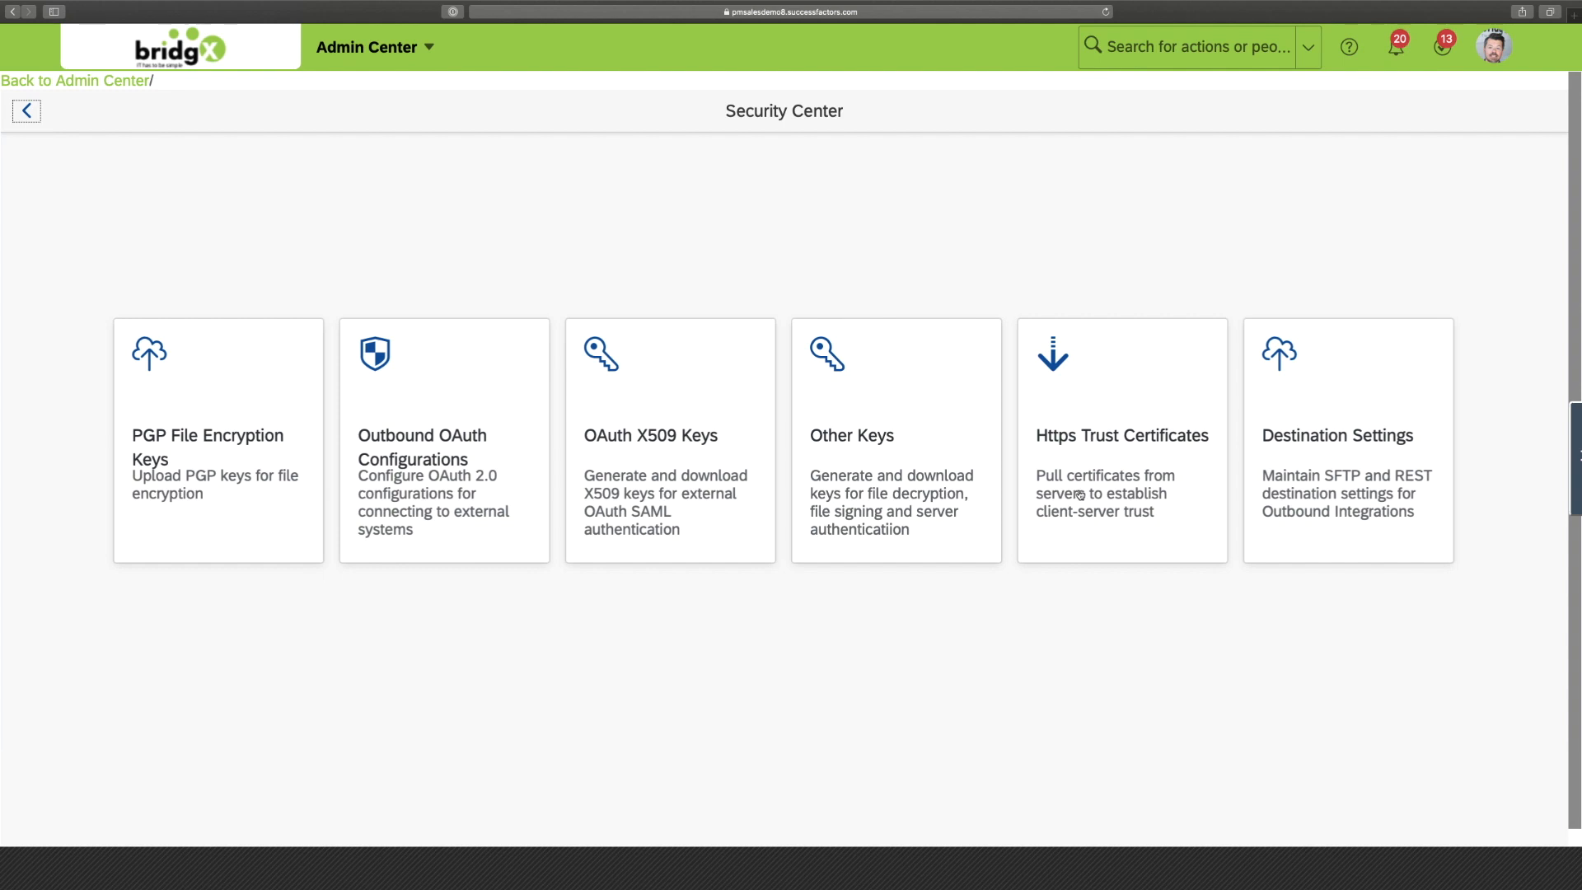
{"action": "mouse_move", "coordinate": [1077, 494]}
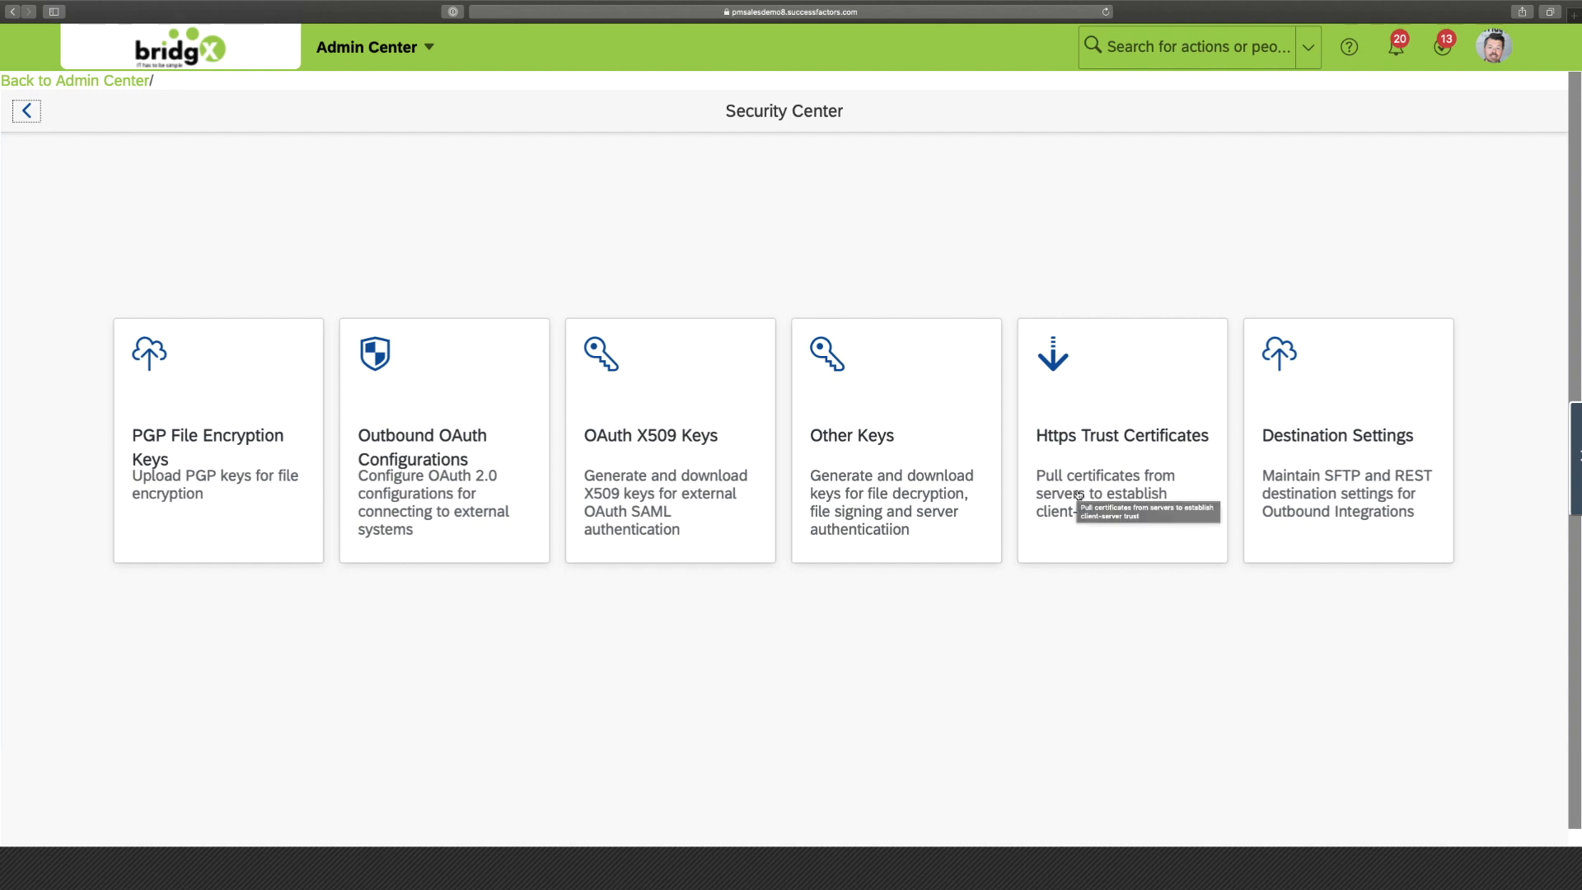
{"action": "mouse_move", "coordinate": [935, 530]}
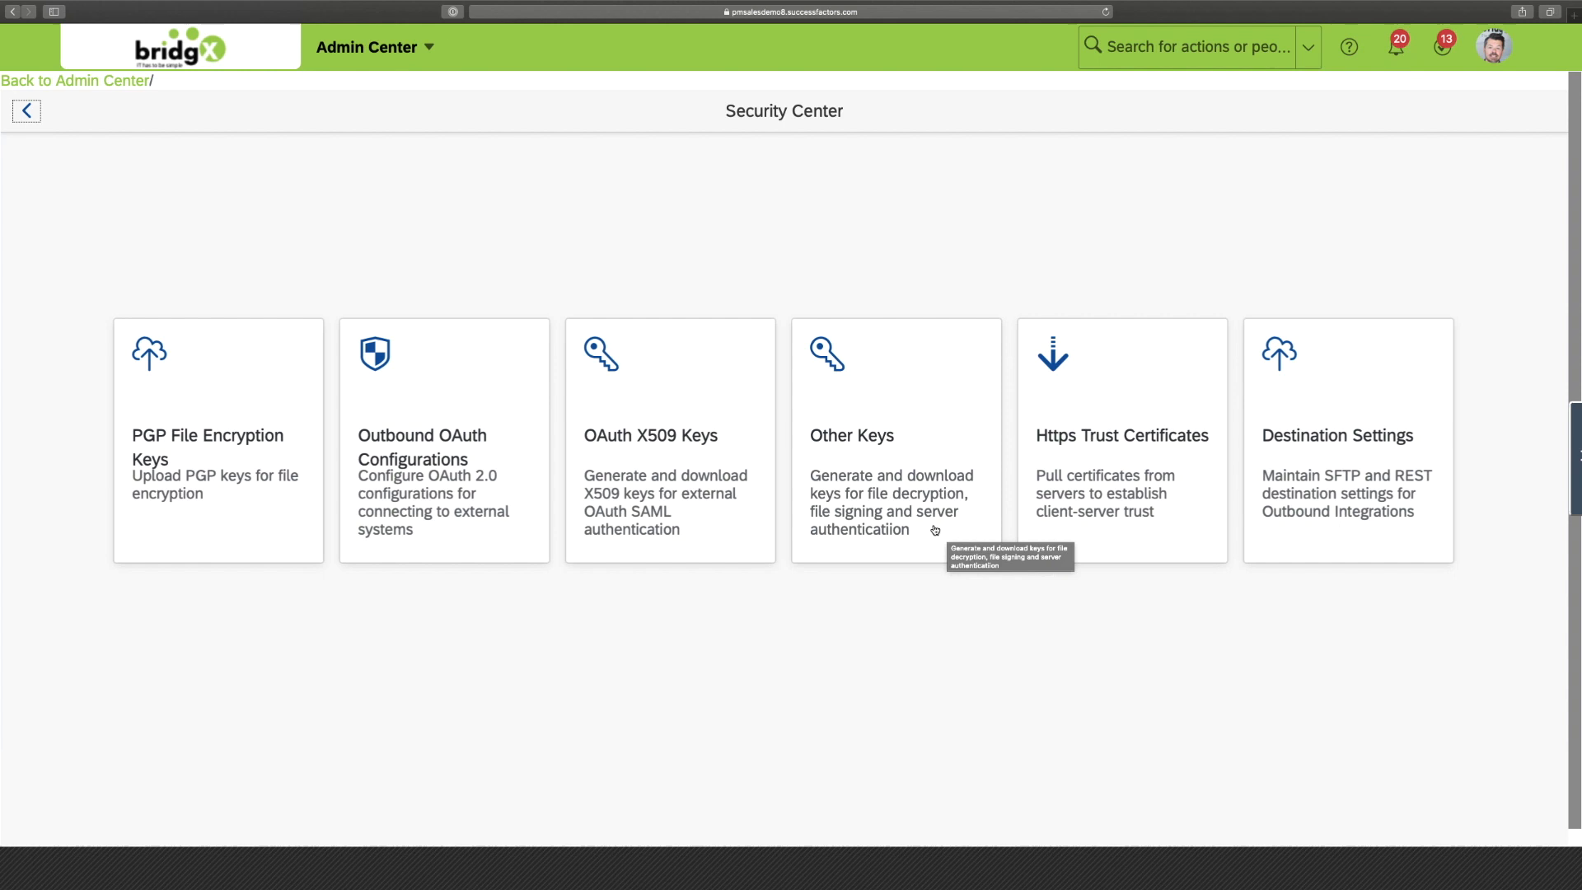
{"action": "mouse_move", "coordinate": [925, 449]}
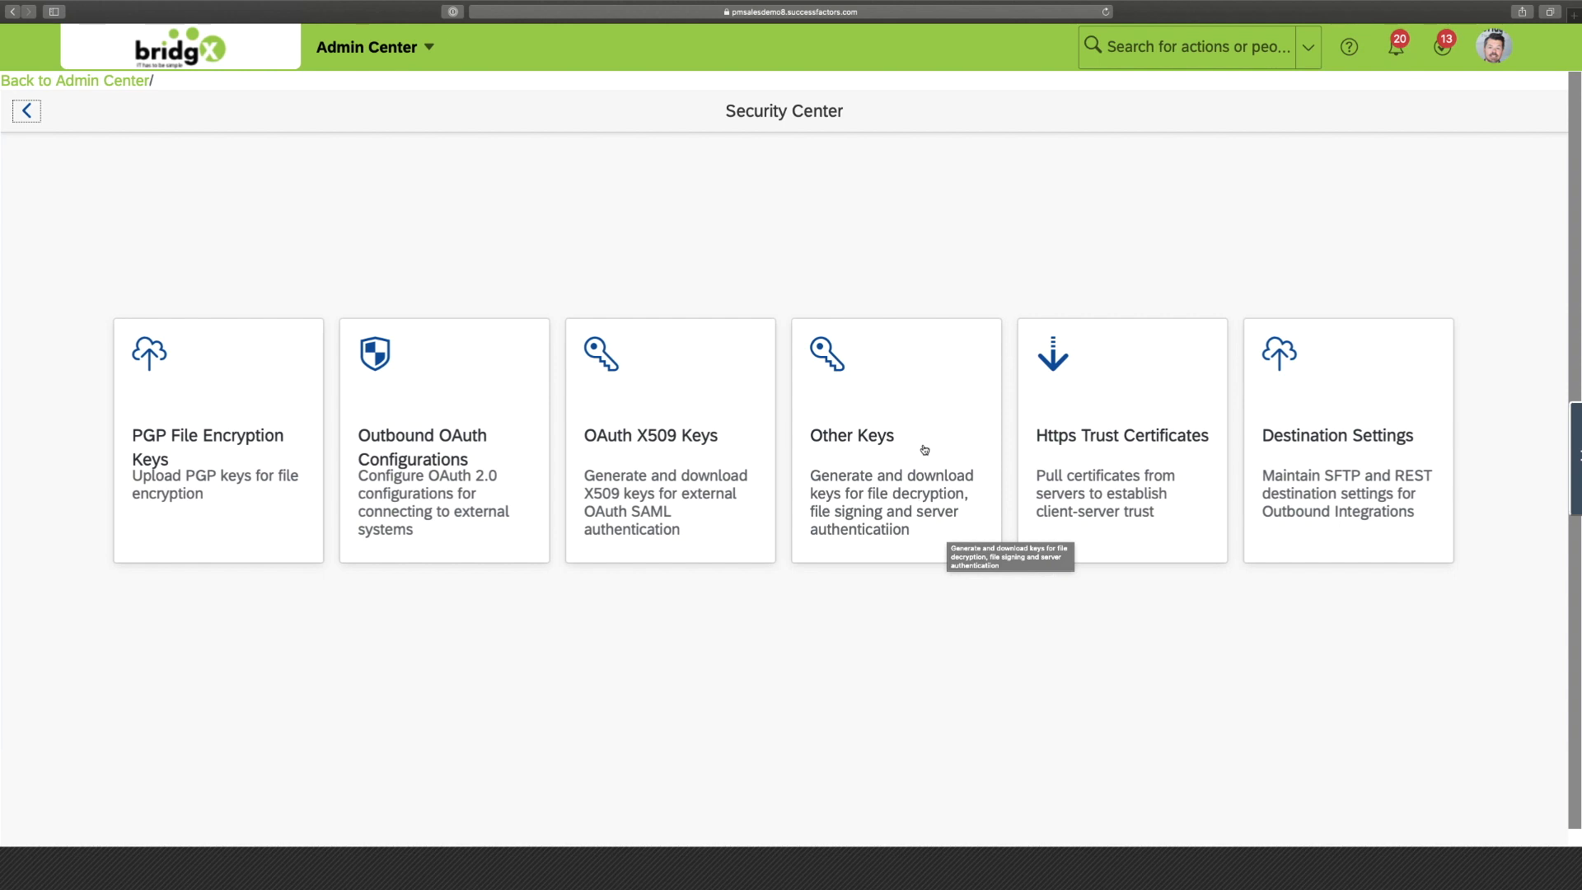
- From Security Center, open the Other Keys tile for authentication, decryption and signing key generation
{"action": "left_click", "coordinate": [895, 439]}
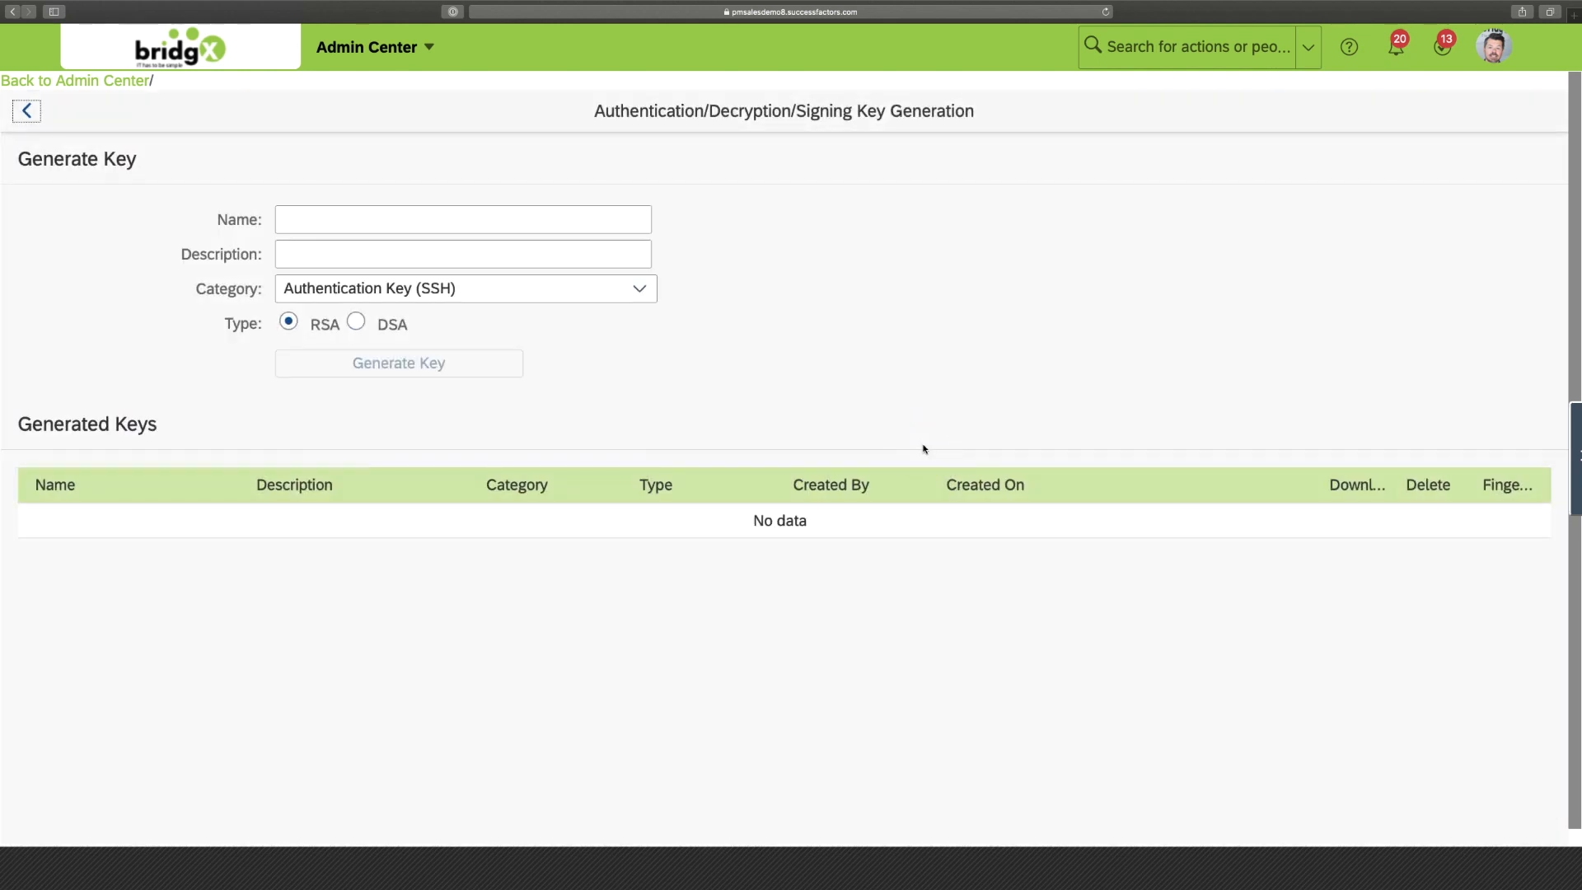